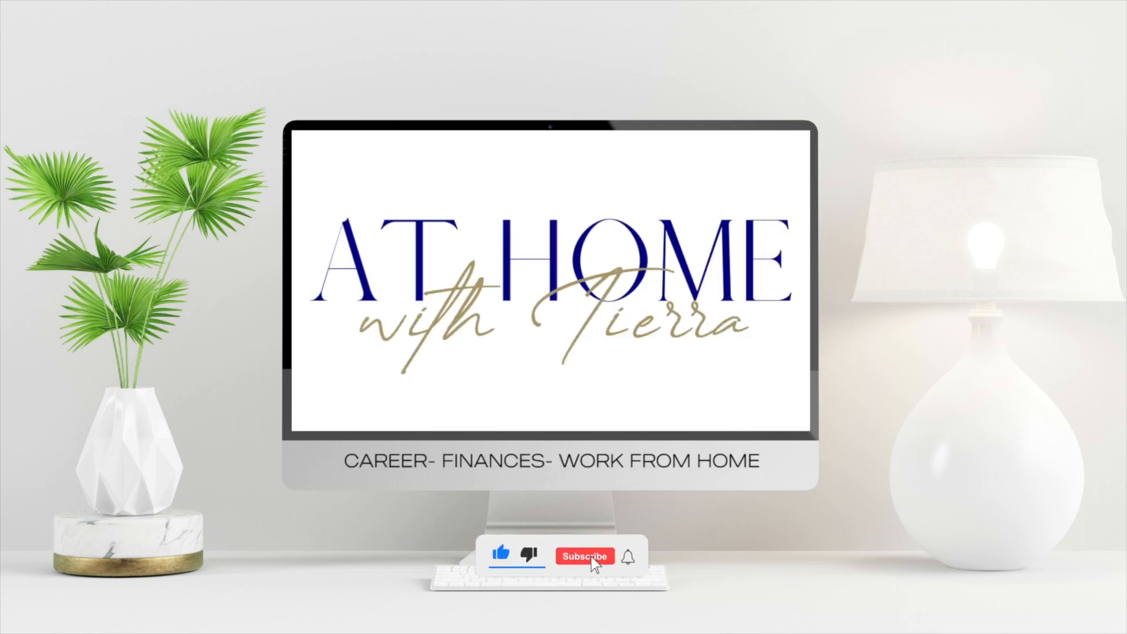
Bring up the Chrome tab with the Lowe's Virtual Design Post Sale Coordinator posting.
left_click(585, 555)
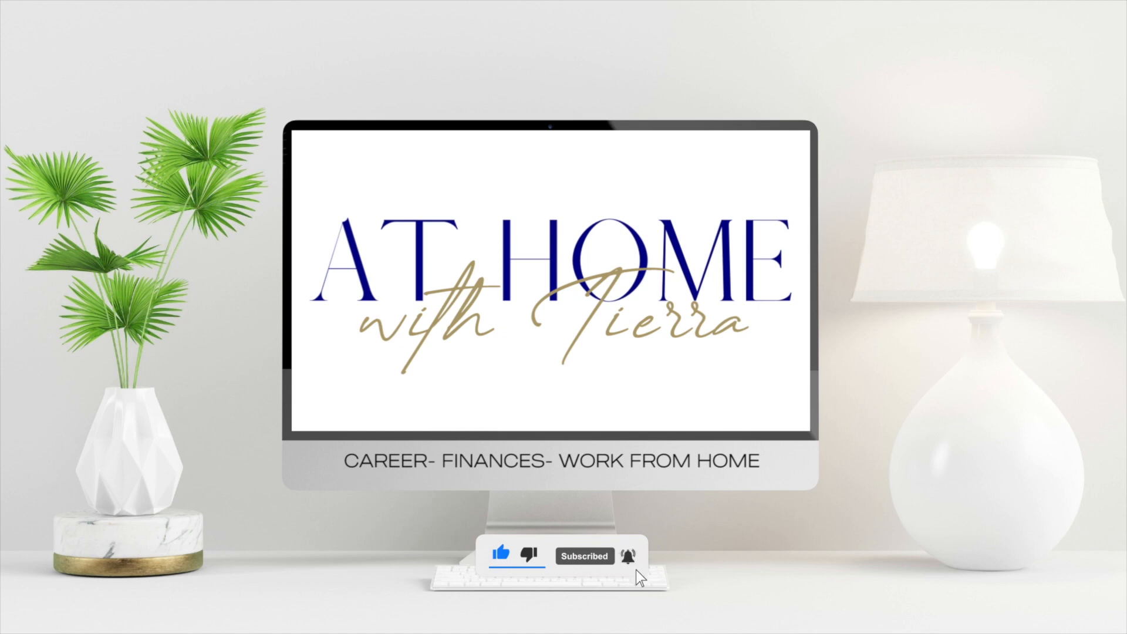
mouse_move(639, 579)
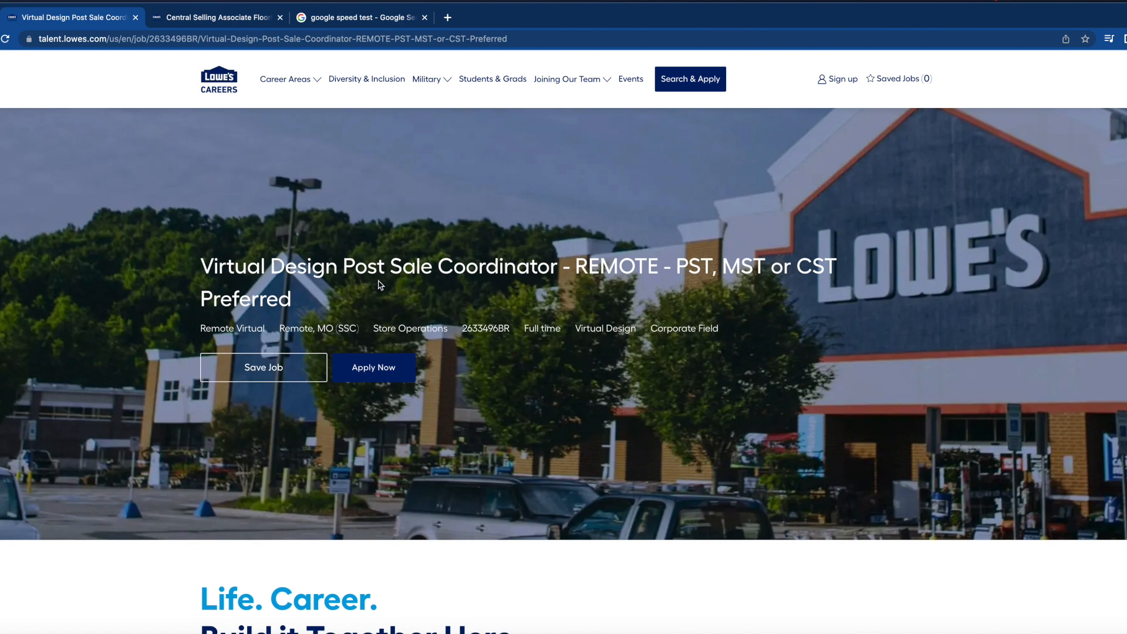
scroll("down", 3)
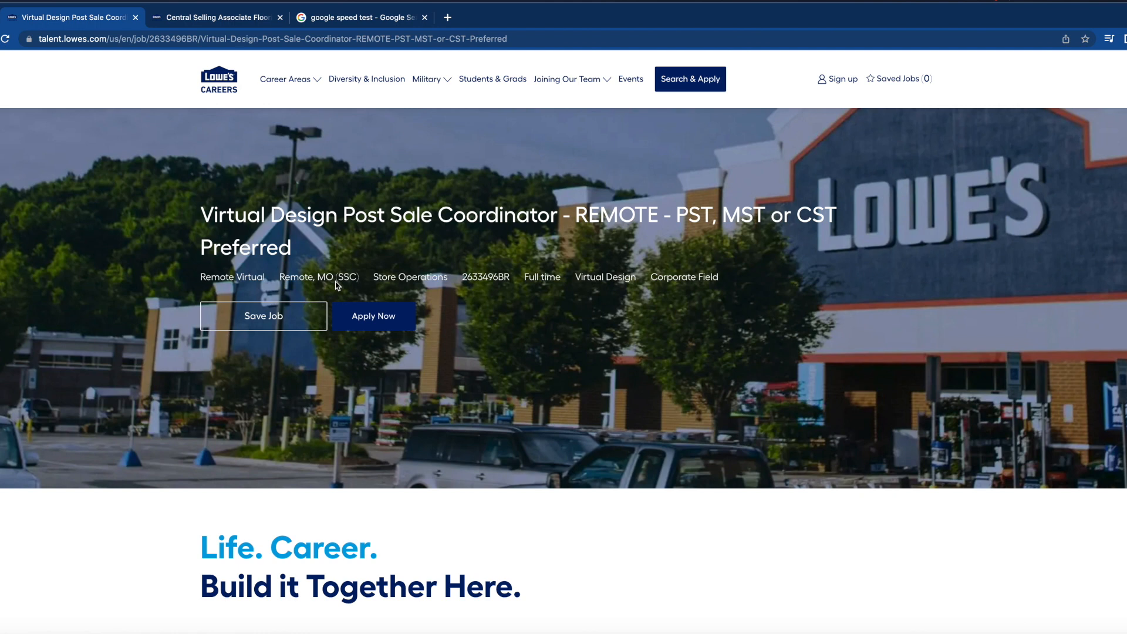
mouse_move(325, 290)
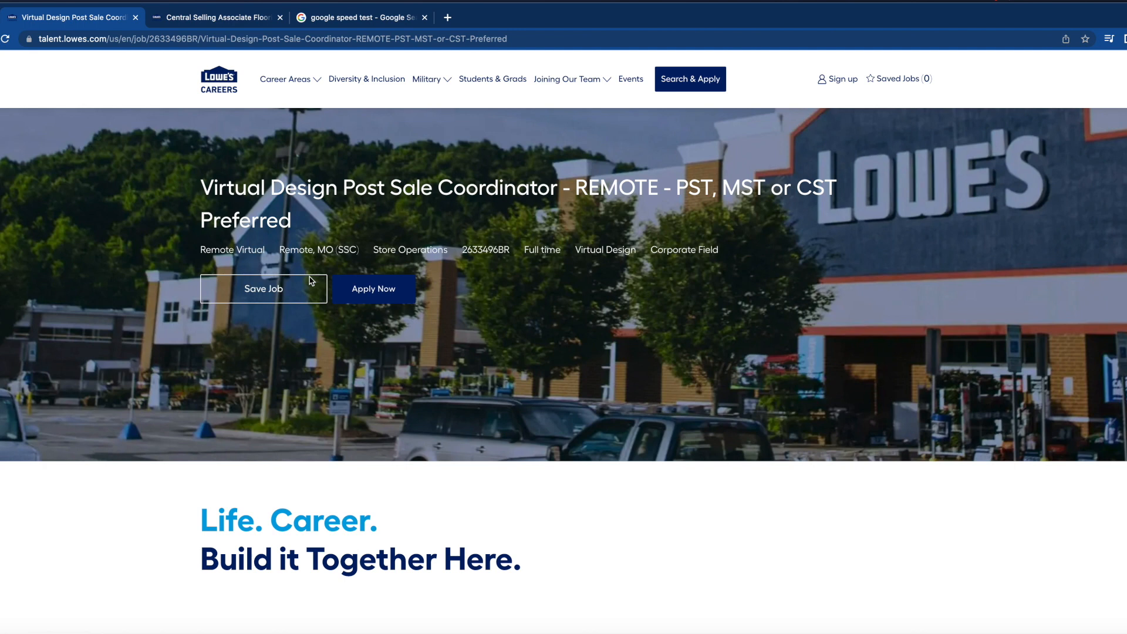
Scroll past the banner to the remote-eligible states list, Job Summary and Key Responsibilities.
scroll("down", 3)
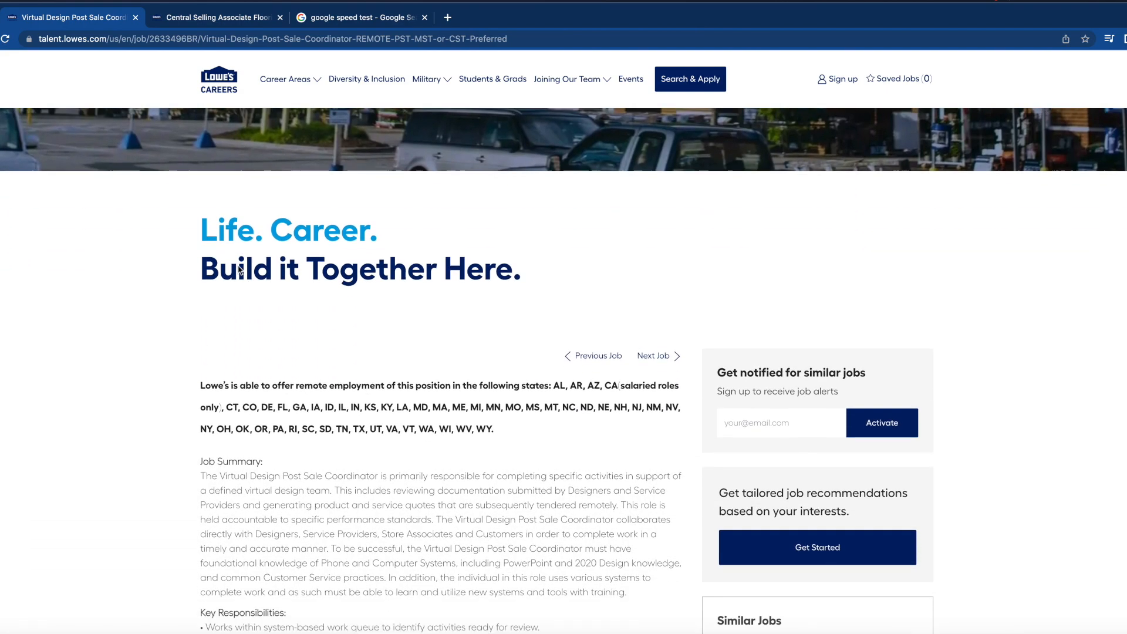
scroll("down", 3)
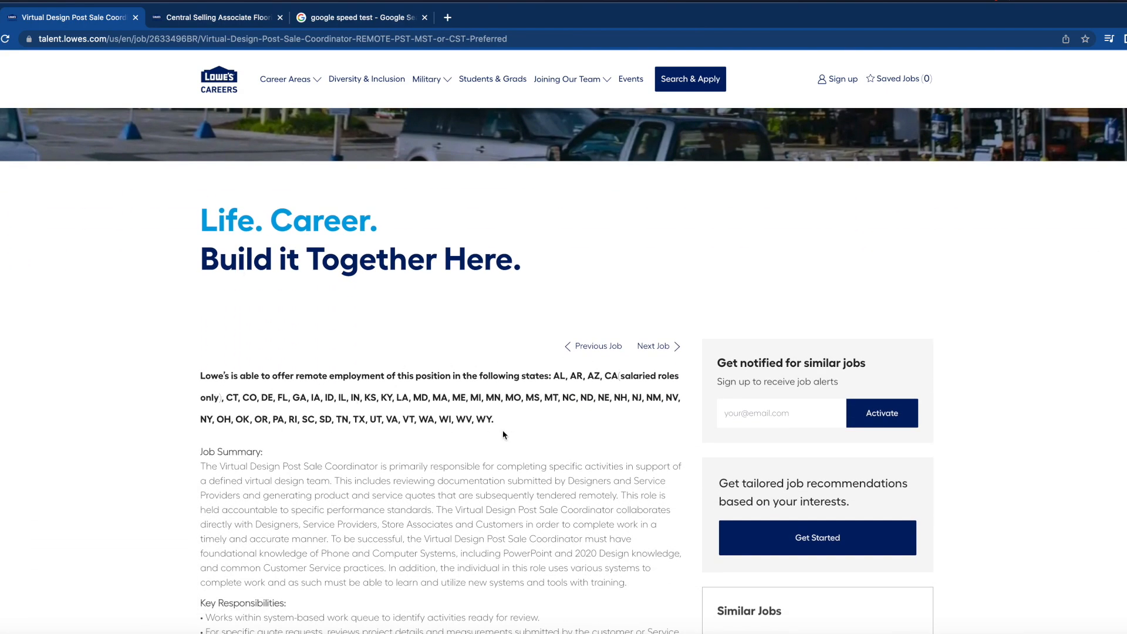
scroll("down", 3)
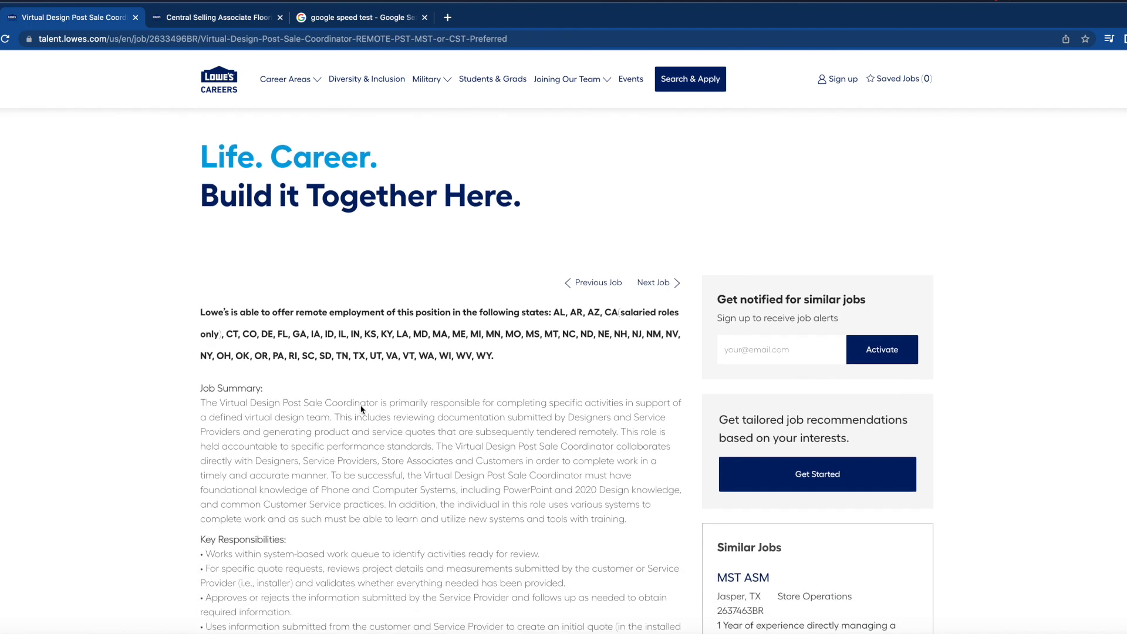
scroll("down", 3)
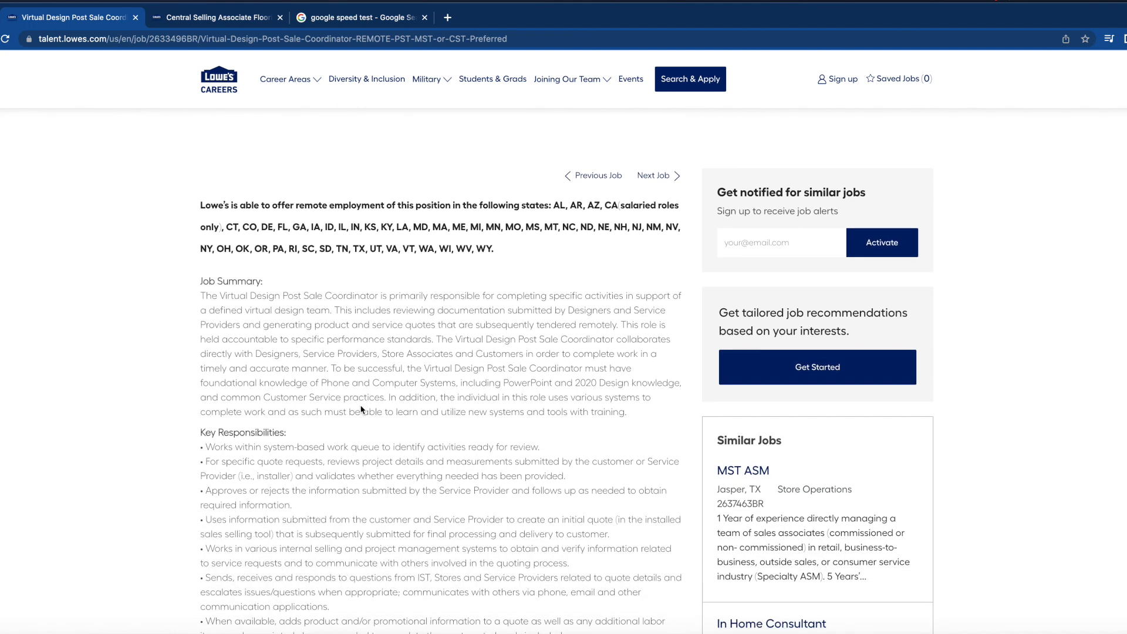
mouse_move(431, 58)
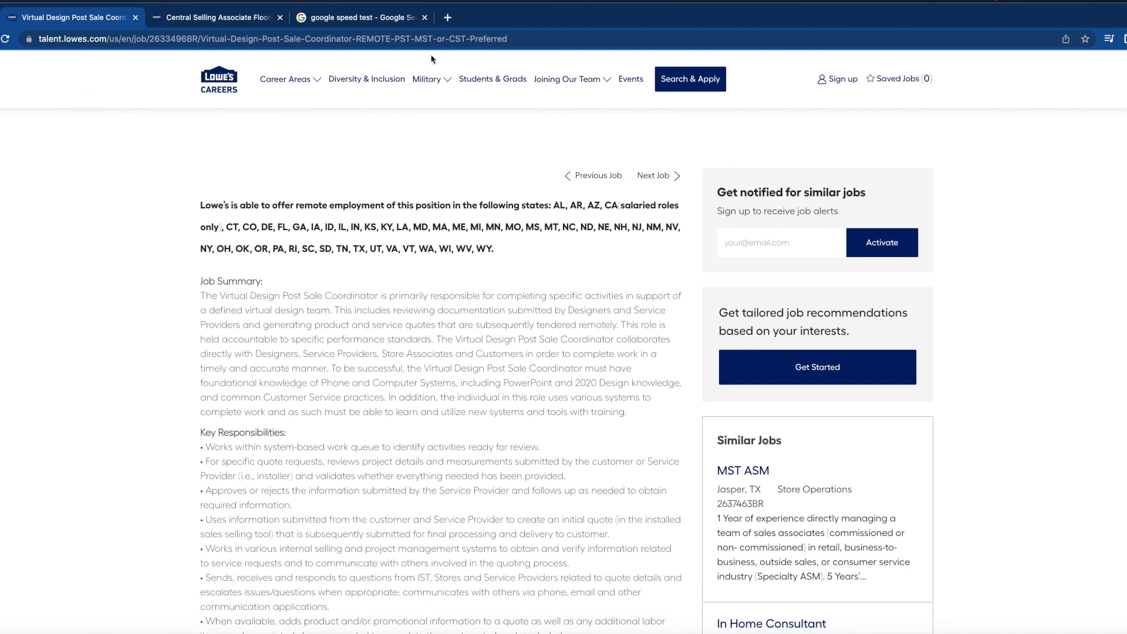
mouse_move(562, 305)
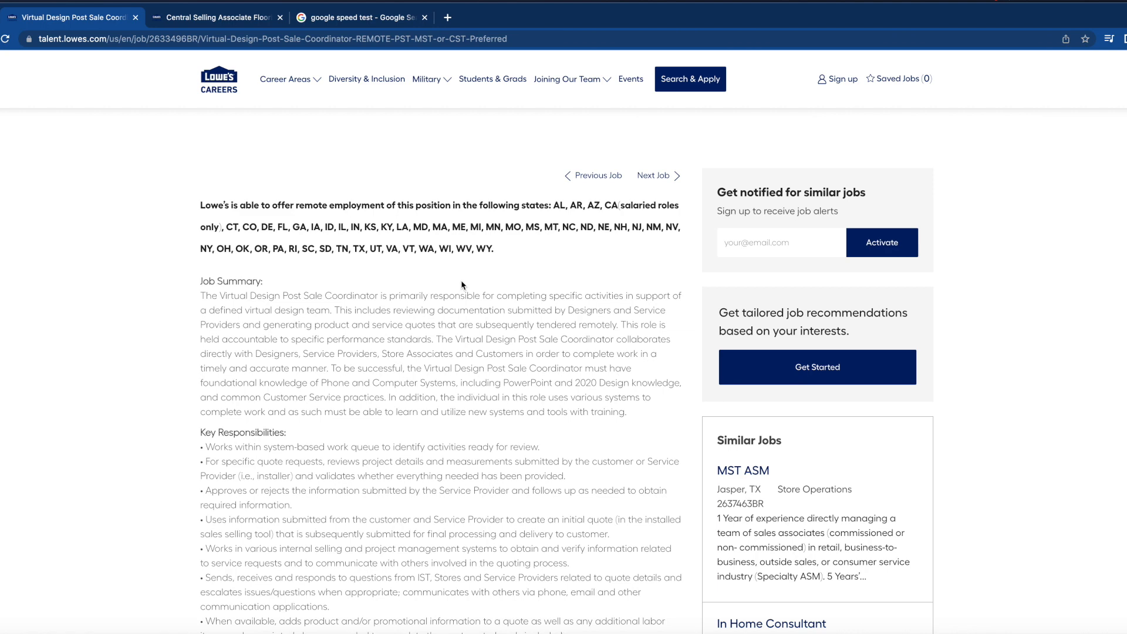
mouse_move(442, 350)
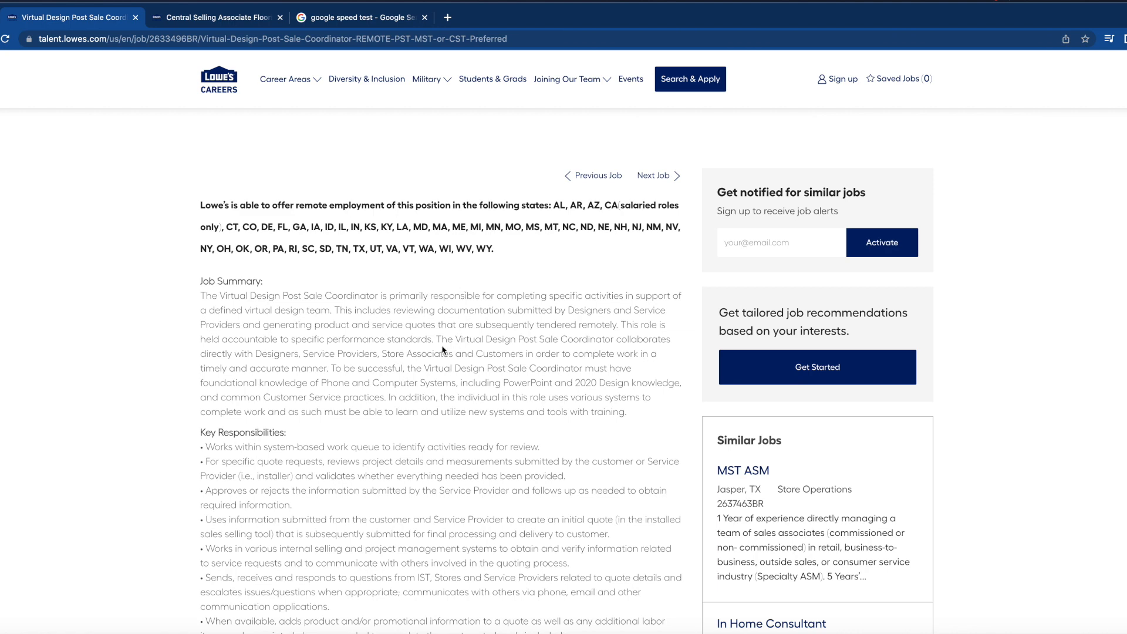
scroll("down", 3)
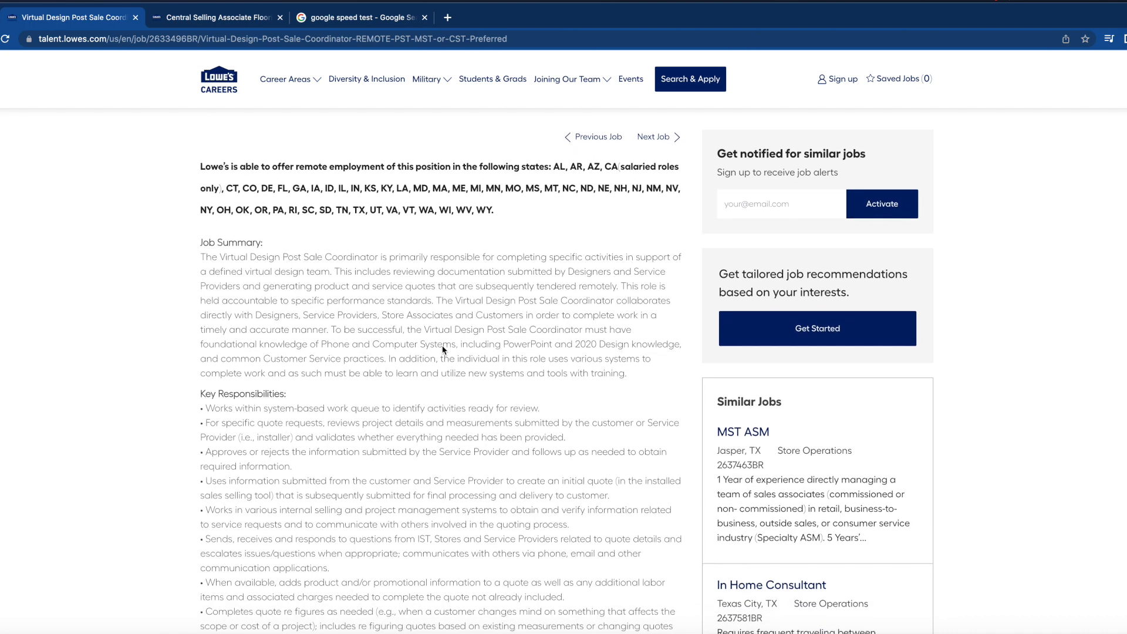
scroll("down", 3)
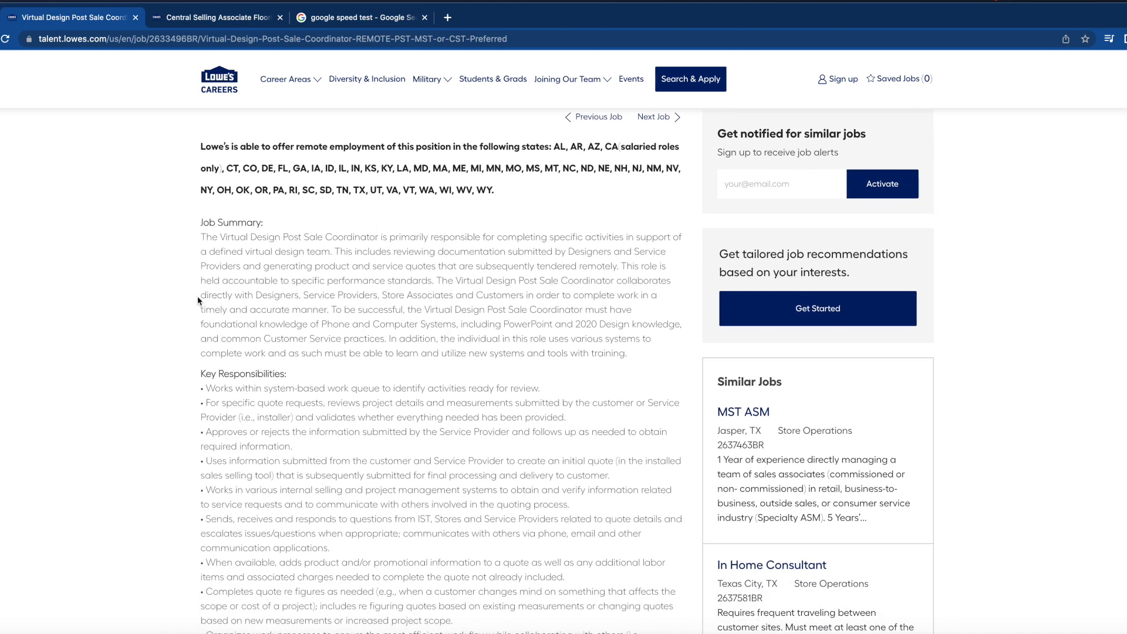
mouse_move(377, 328)
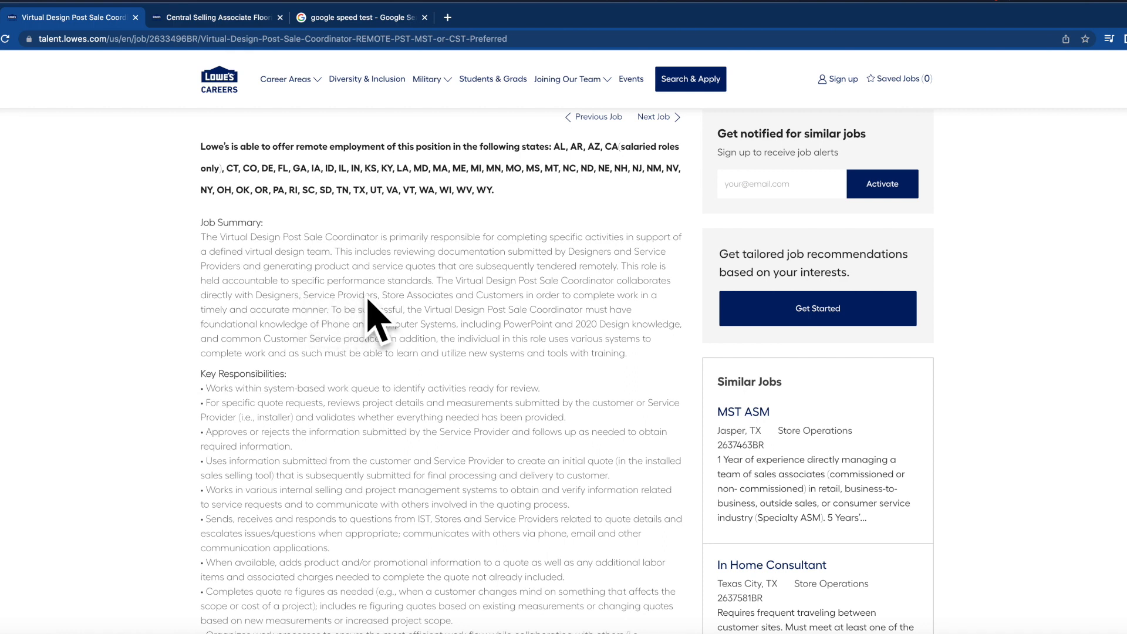
mouse_move(364, 303)
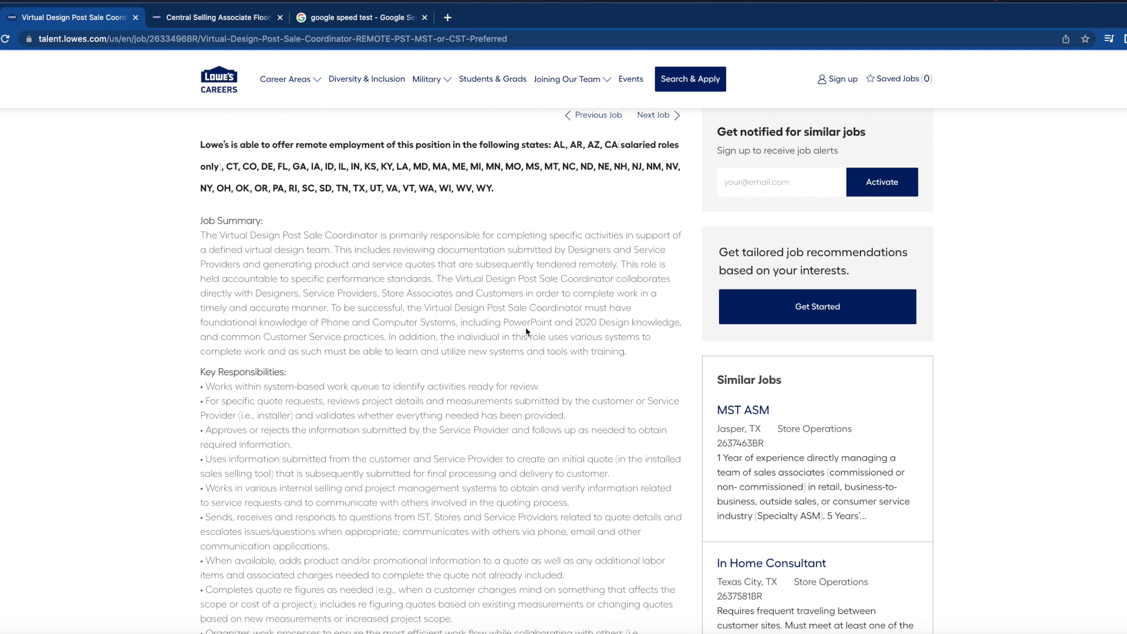
mouse_move(235, 331)
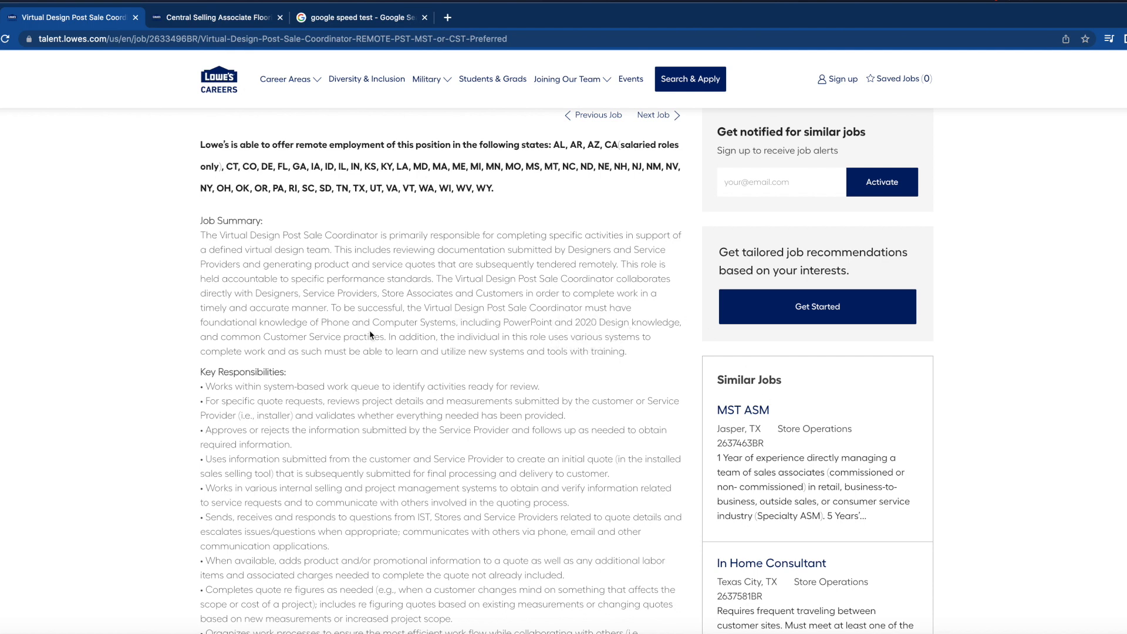
mouse_move(437, 338)
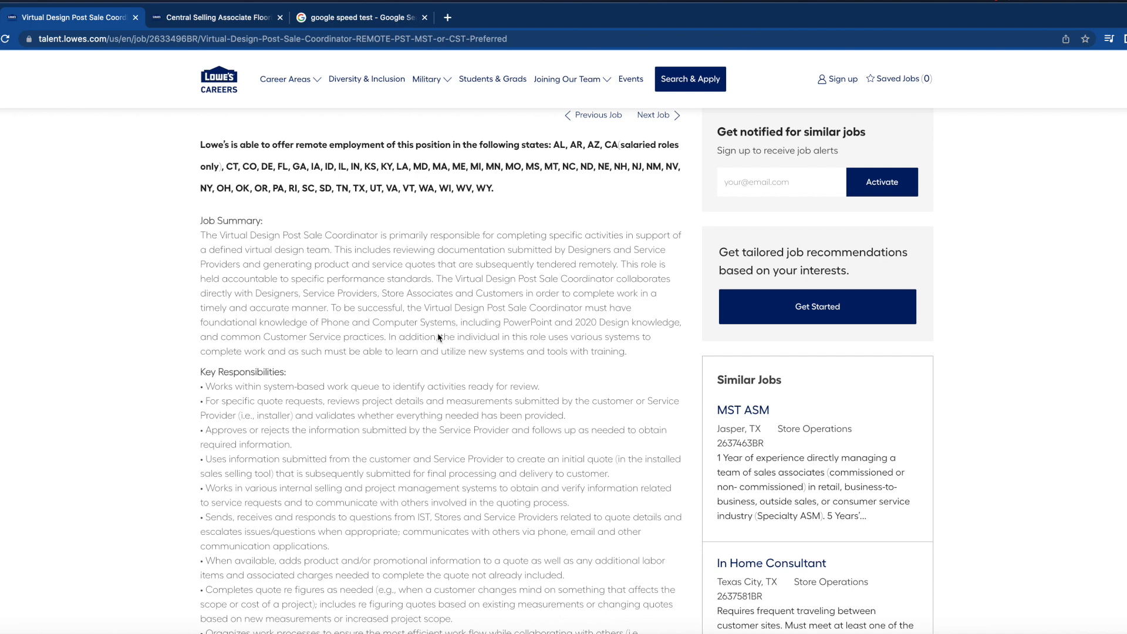
mouse_move(419, 348)
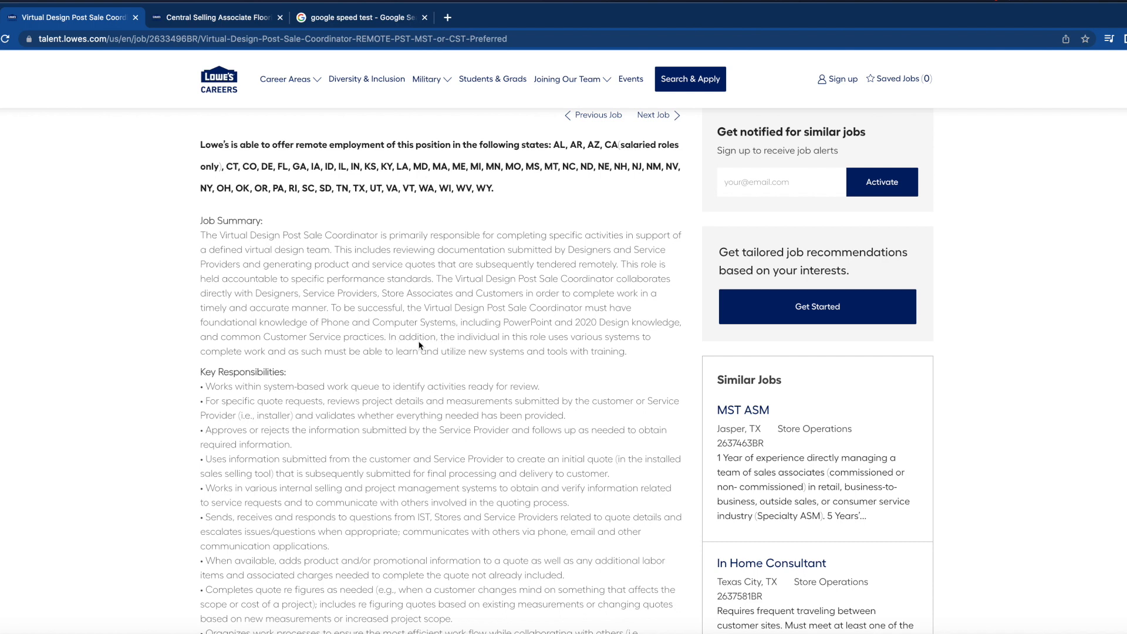
mouse_move(333, 351)
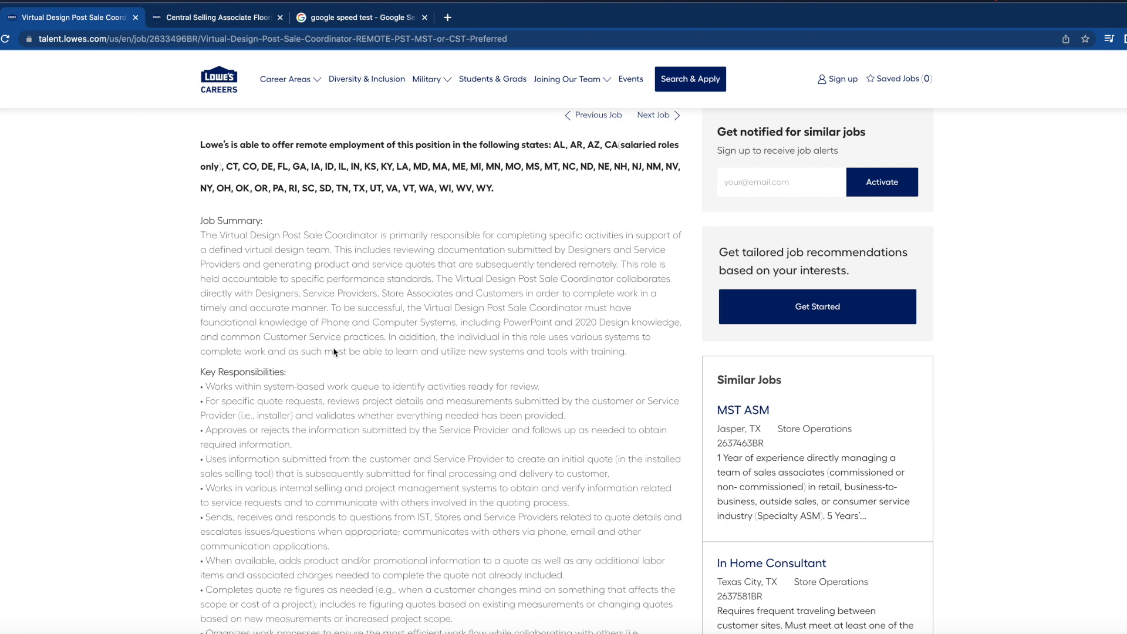
mouse_move(344, 365)
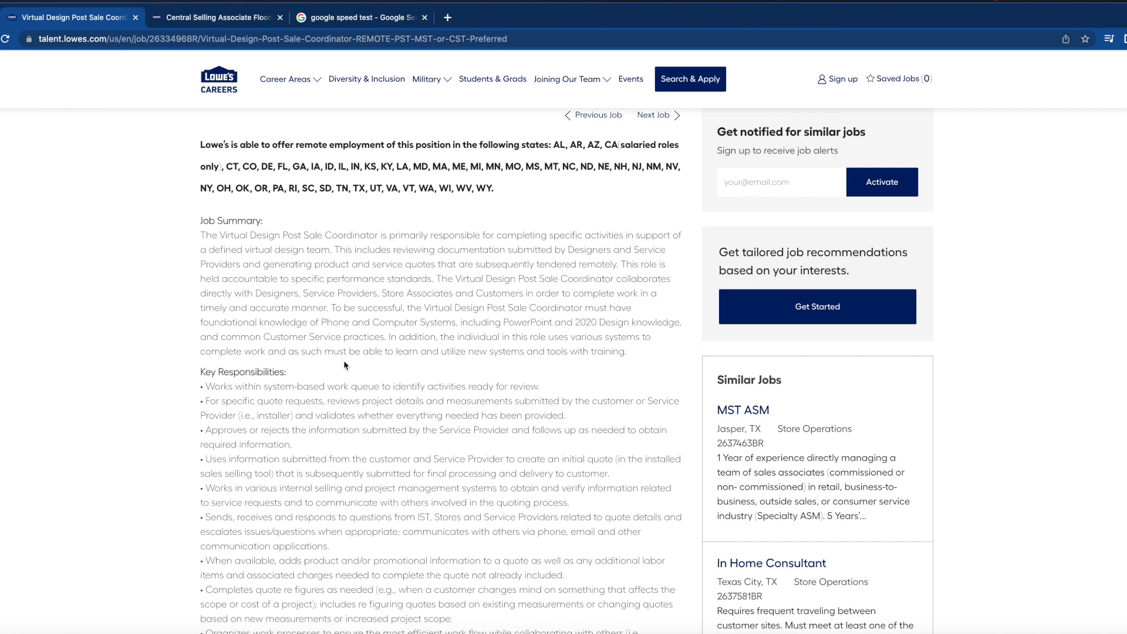
Scroll to the end of Key Responsibilities until the Required Qualifications heading appears.
scroll("down", 3)
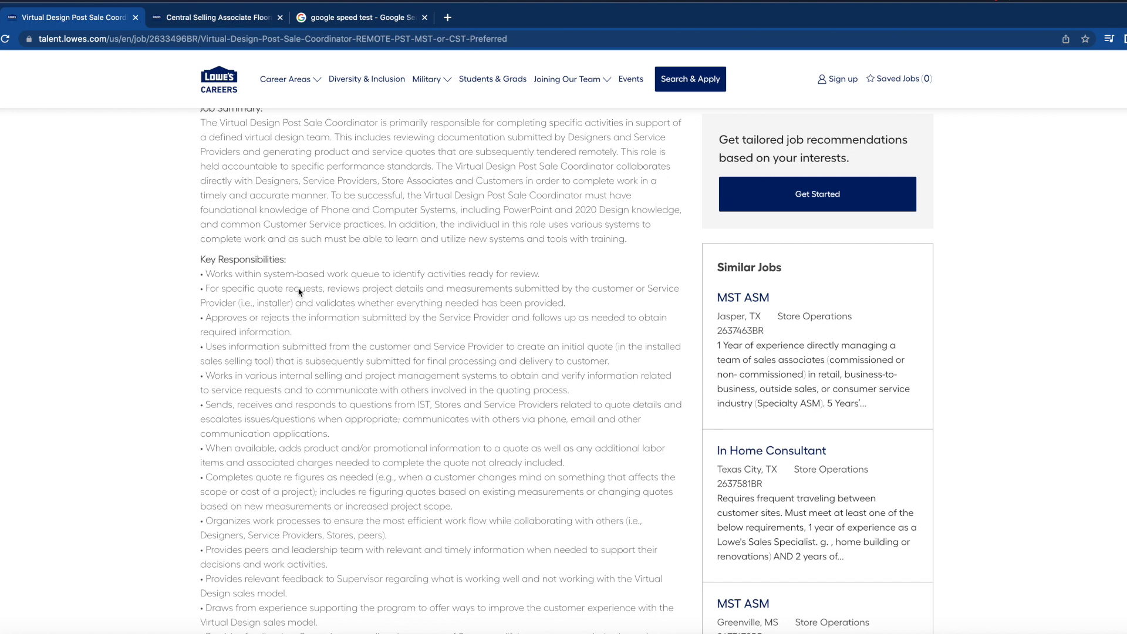
mouse_move(415, 289)
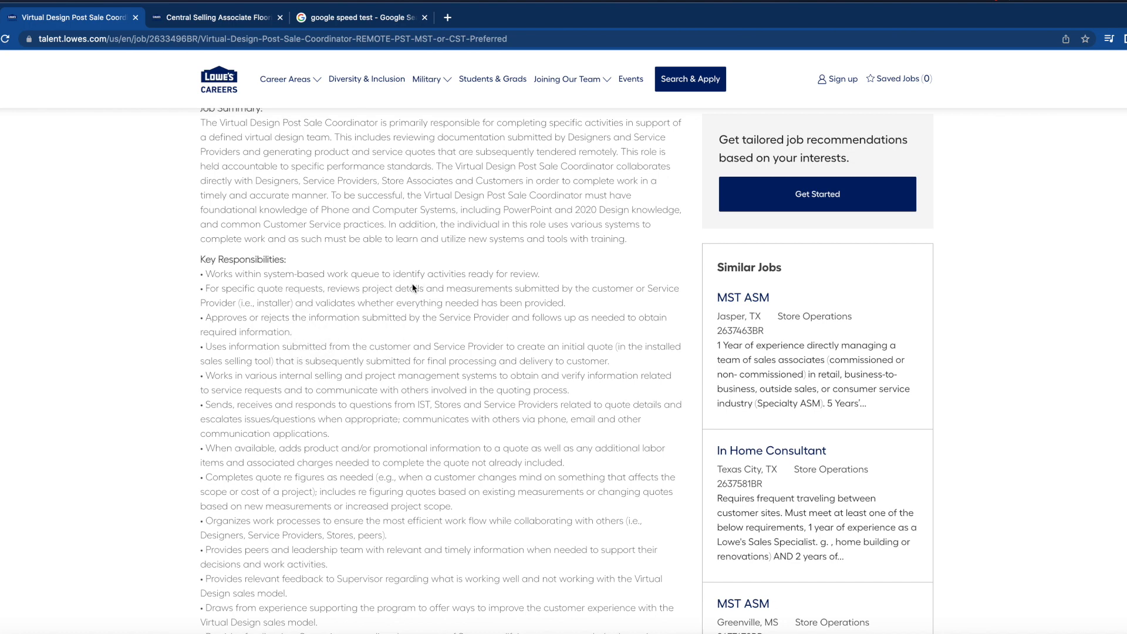
scroll("down", 3)
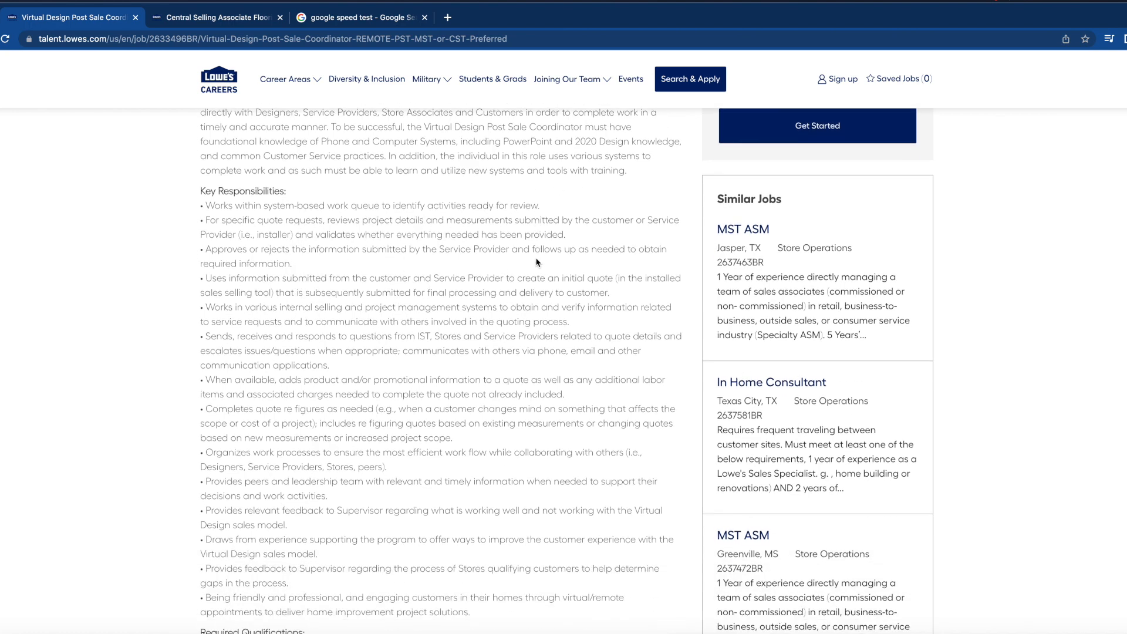
scroll("down", 3)
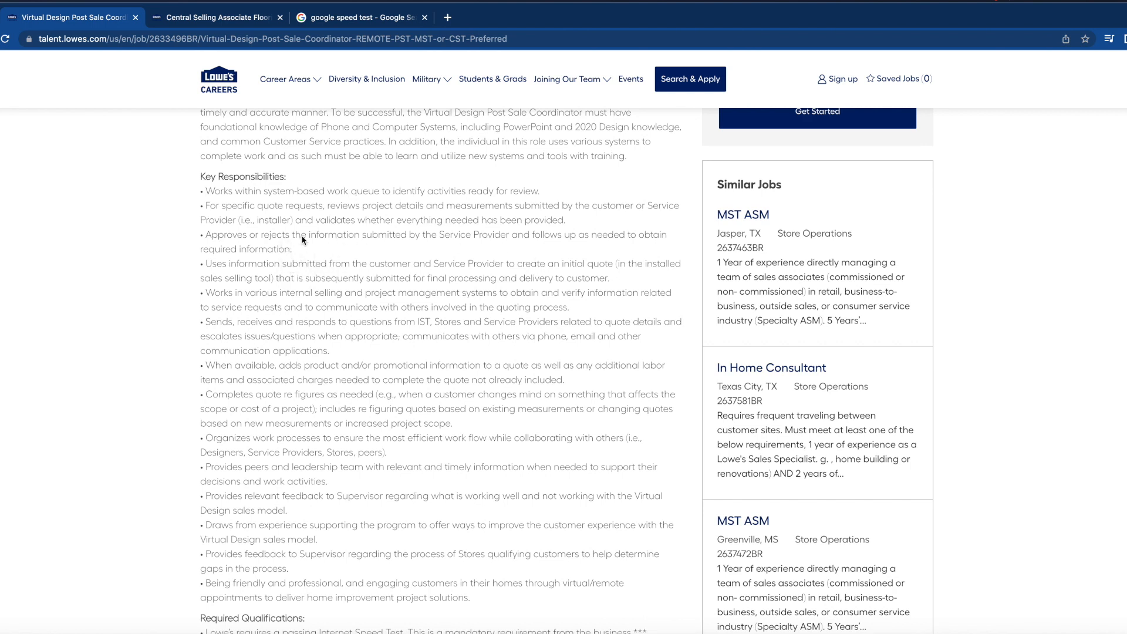
mouse_move(422, 251)
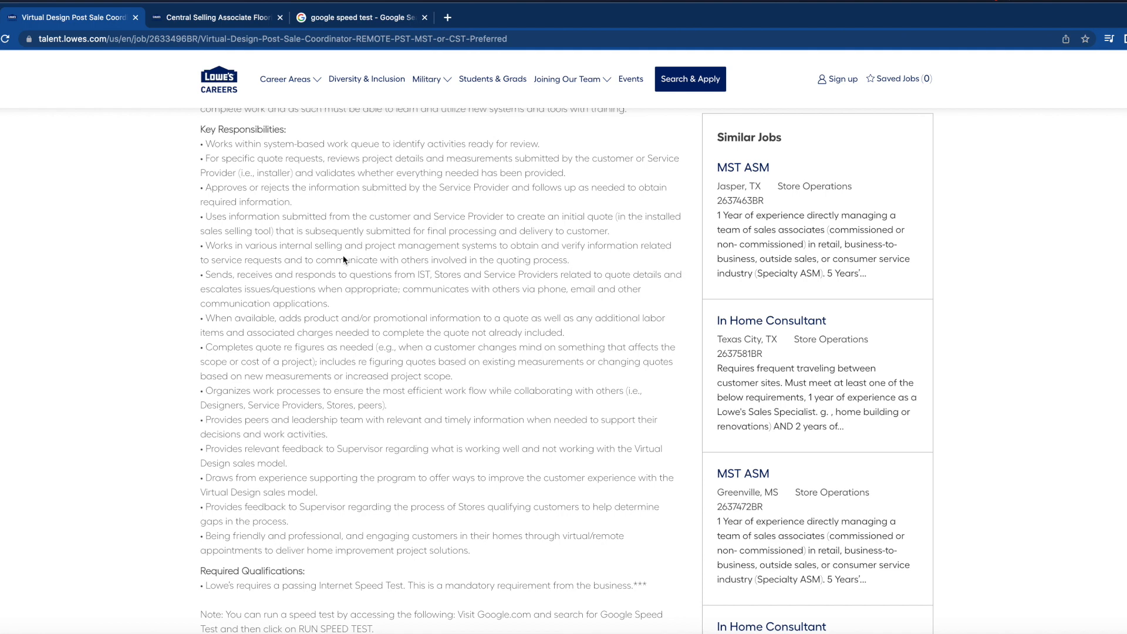
mouse_move(614, 268)
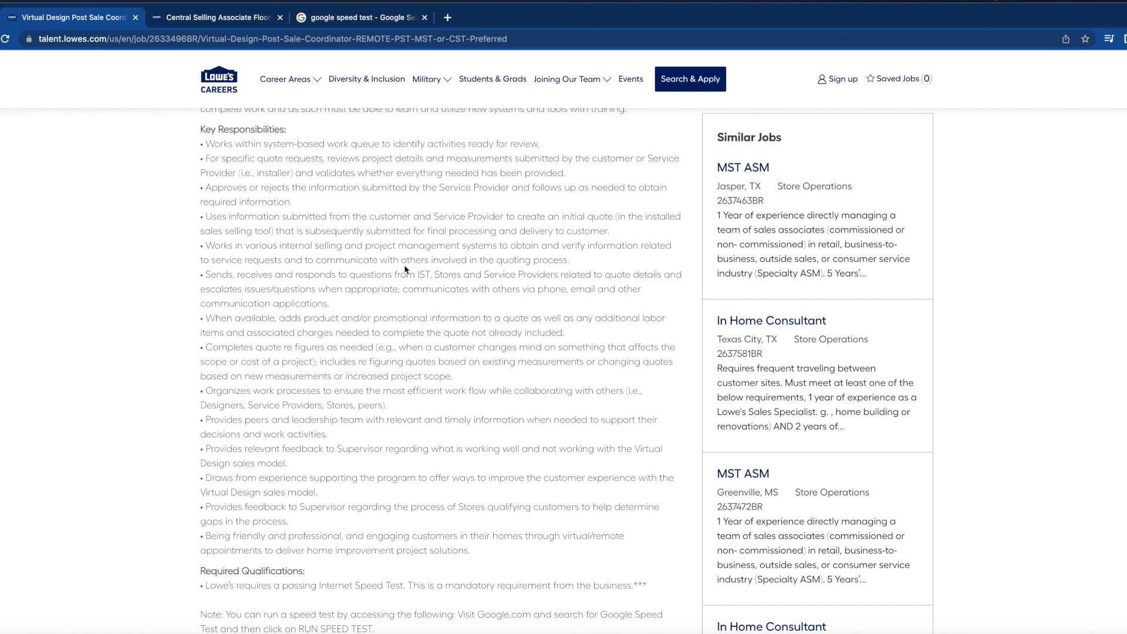
mouse_move(502, 267)
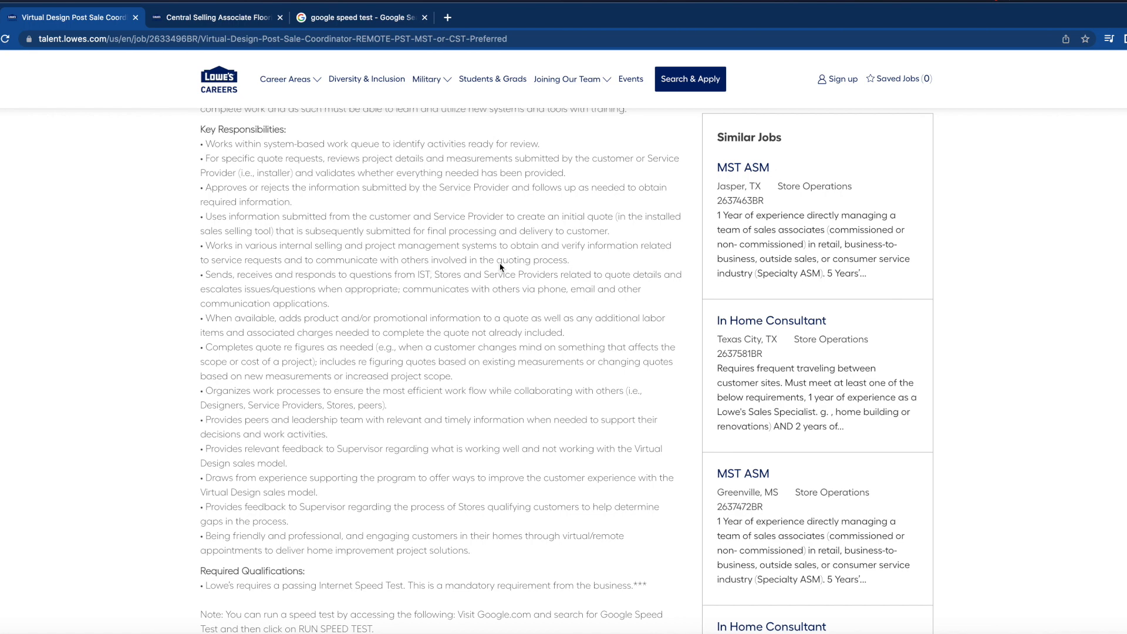
Scroll through the Required and Preferred Qualifications, including the minimum internet speed requirement.
scroll("down", 3)
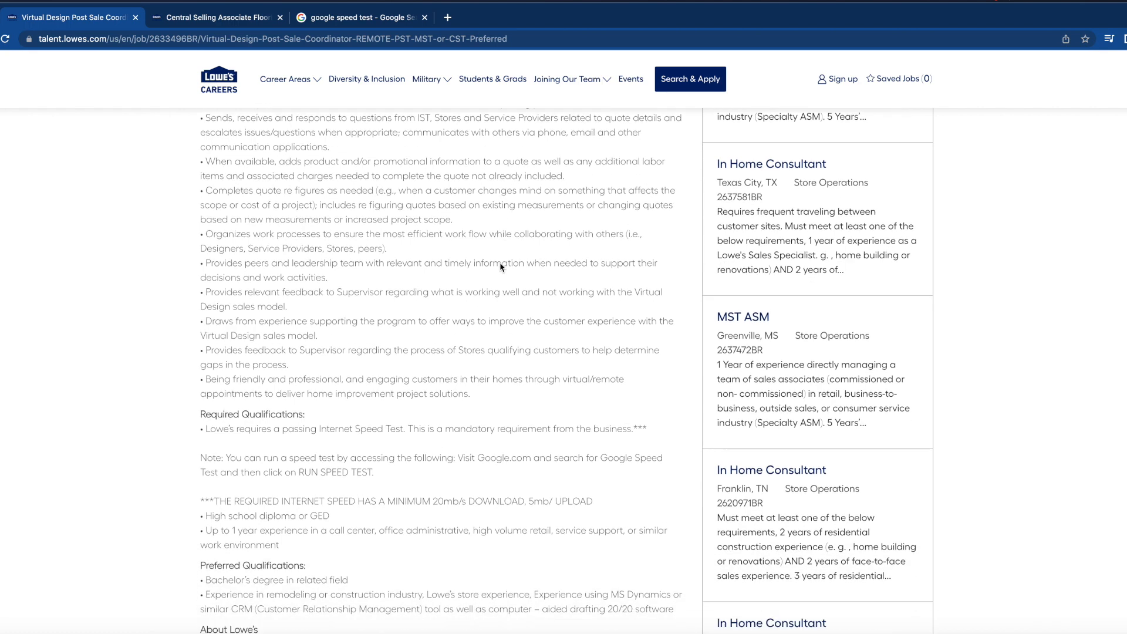
scroll("down", 3)
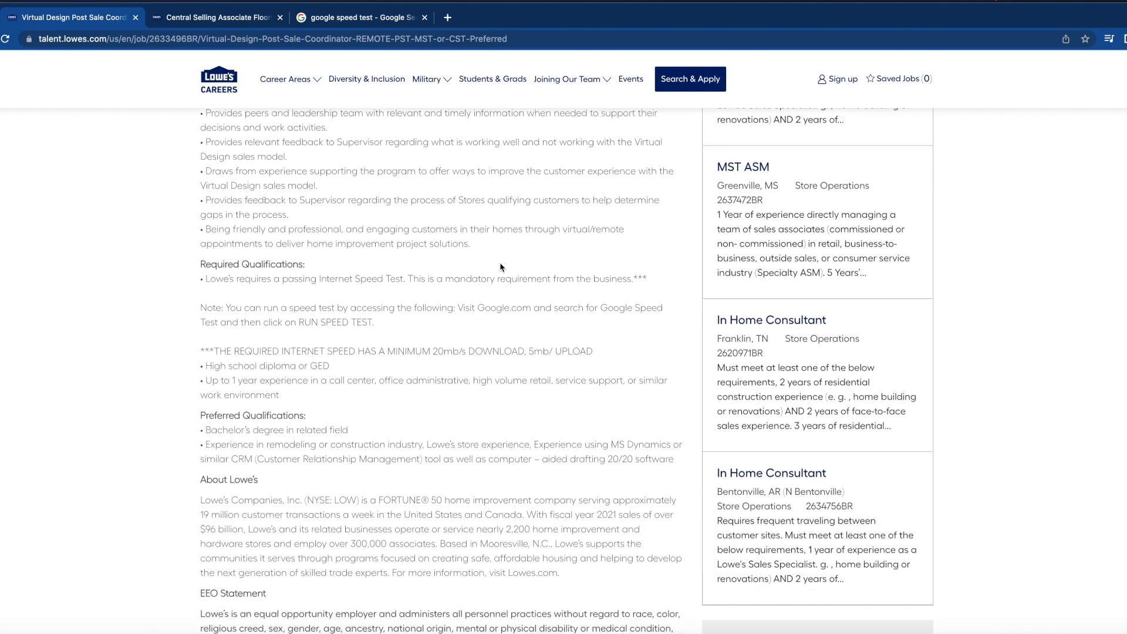
scroll("down", 3)
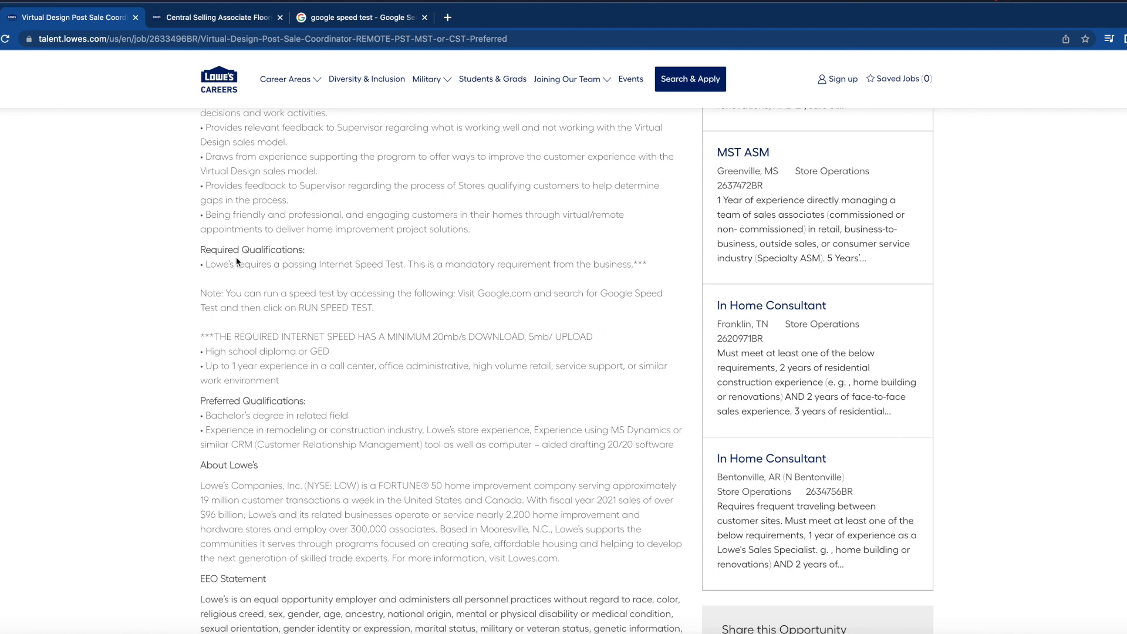
mouse_move(395, 261)
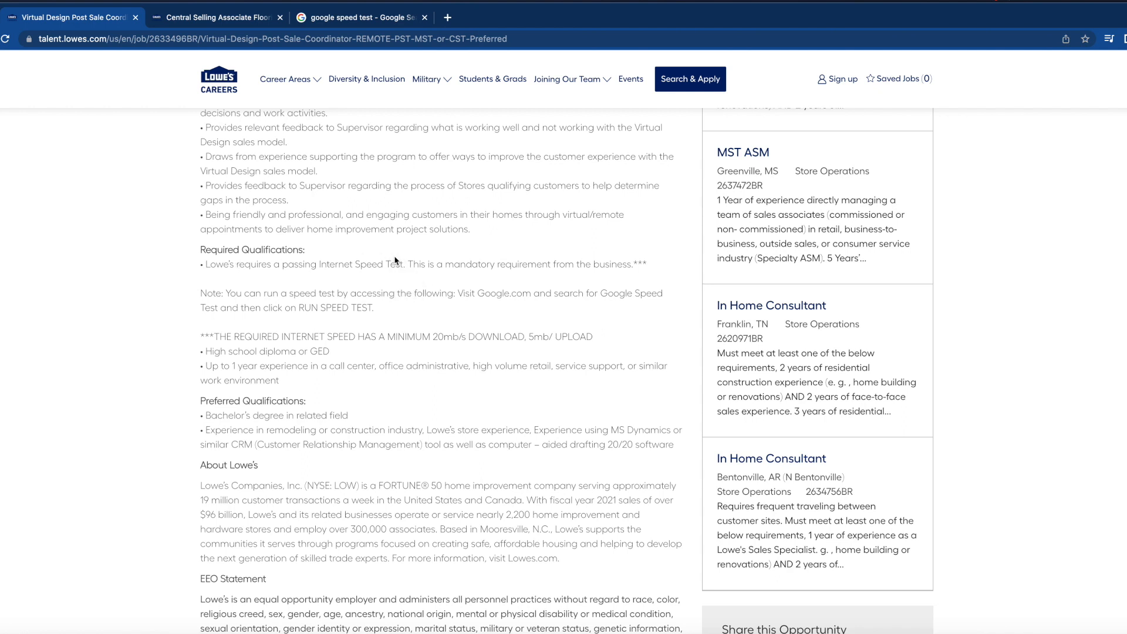
mouse_move(507, 260)
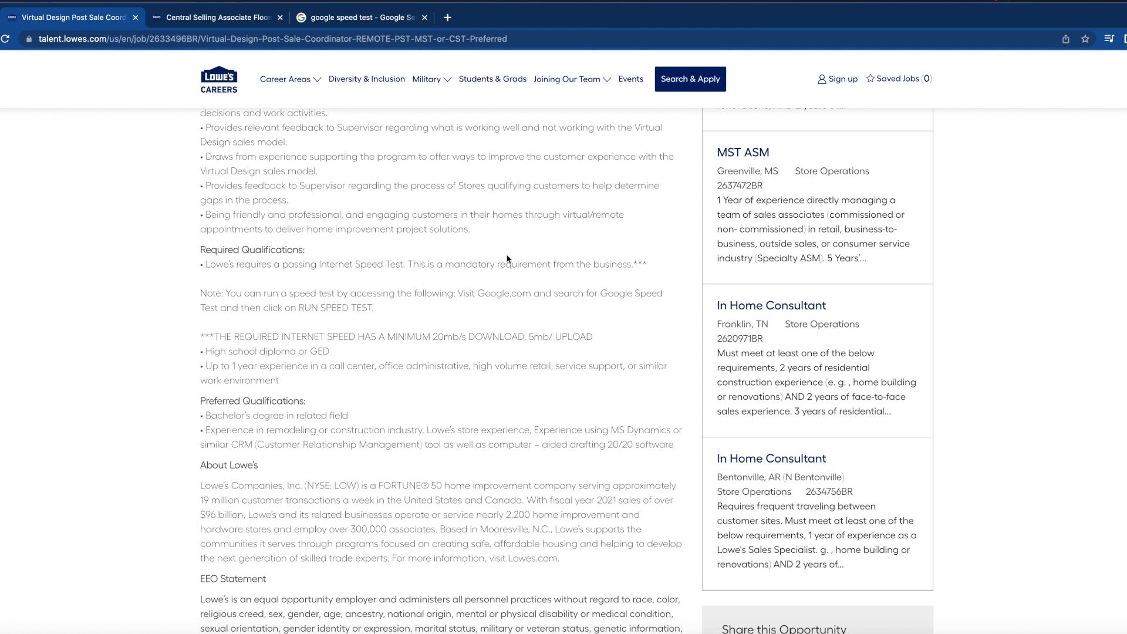
mouse_move(585, 268)
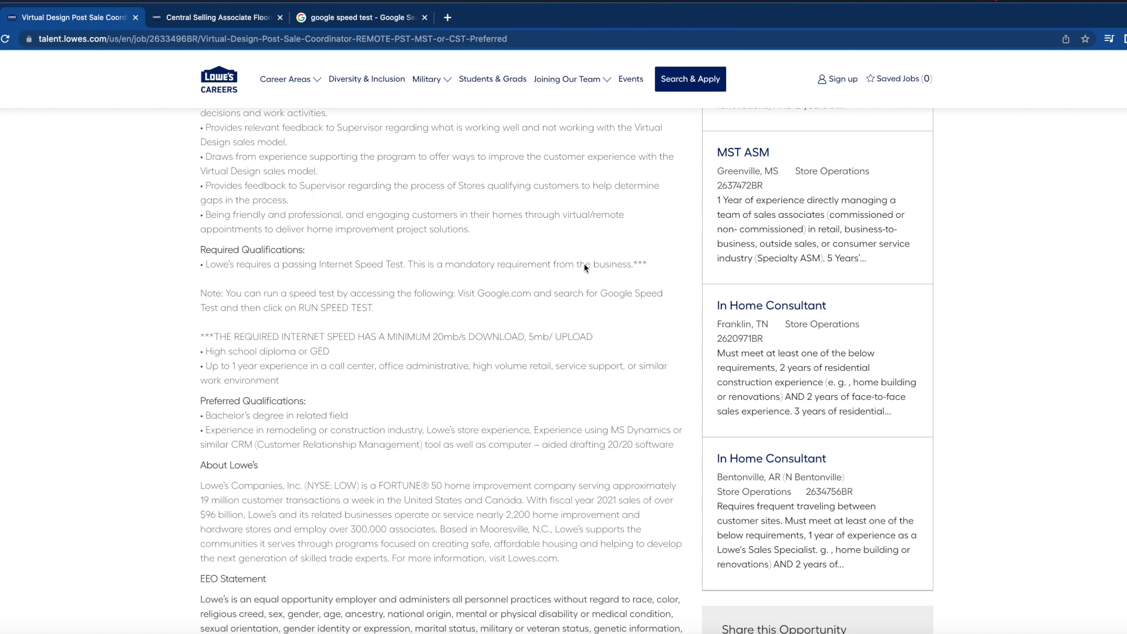
mouse_move(392, 297)
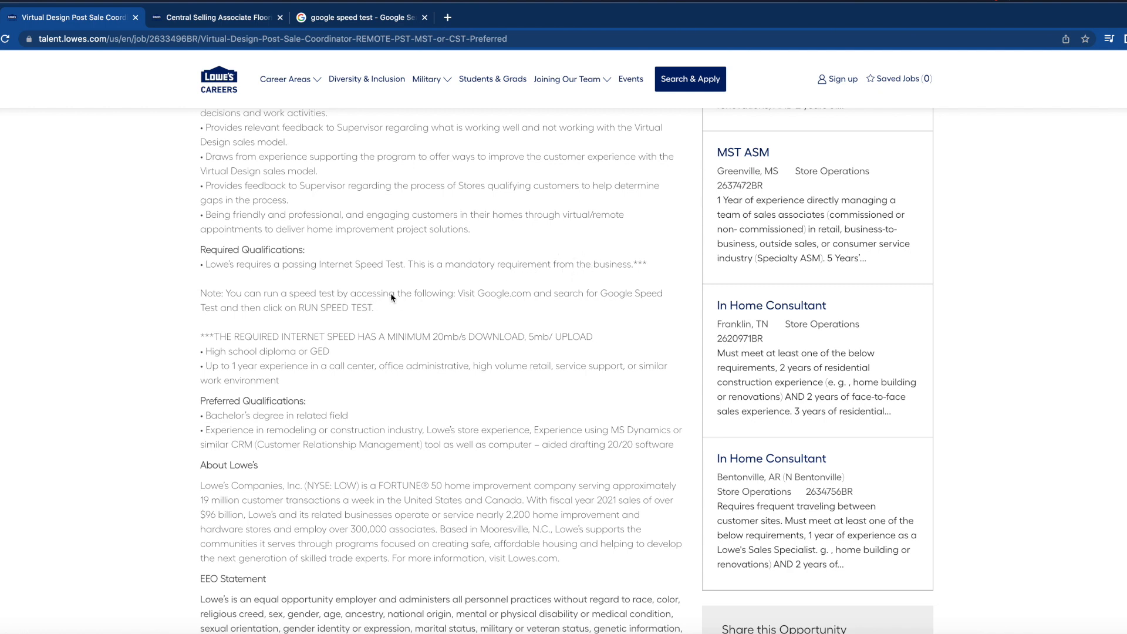
mouse_move(519, 88)
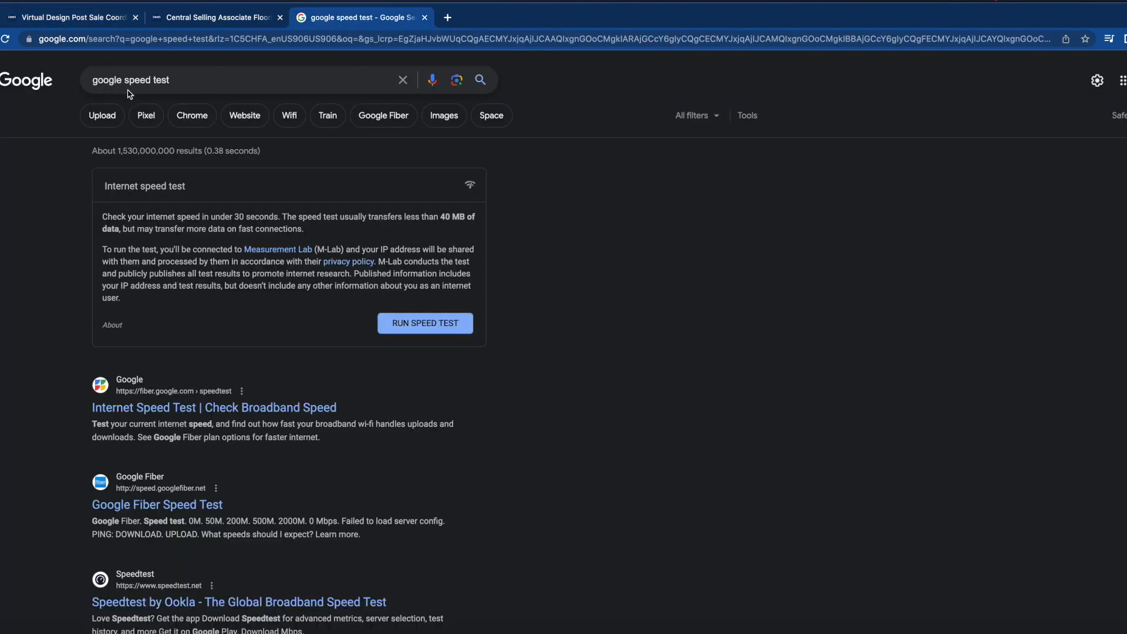
Run Google's internet speed test and wait for the download and upload results.
left_click(424, 323)
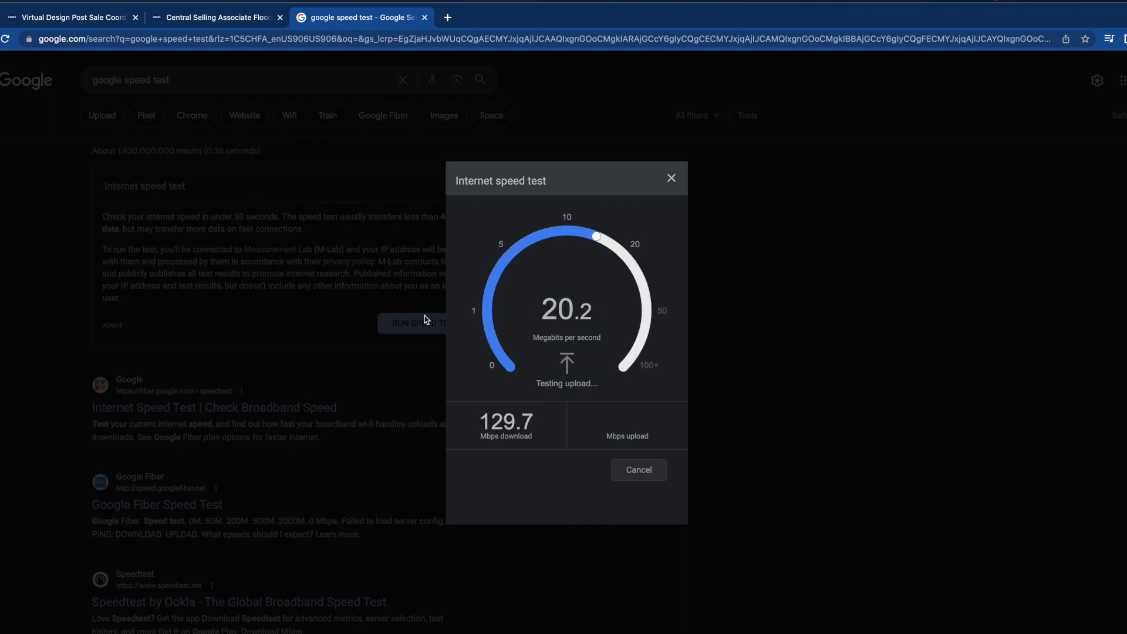
mouse_move(527, 455)
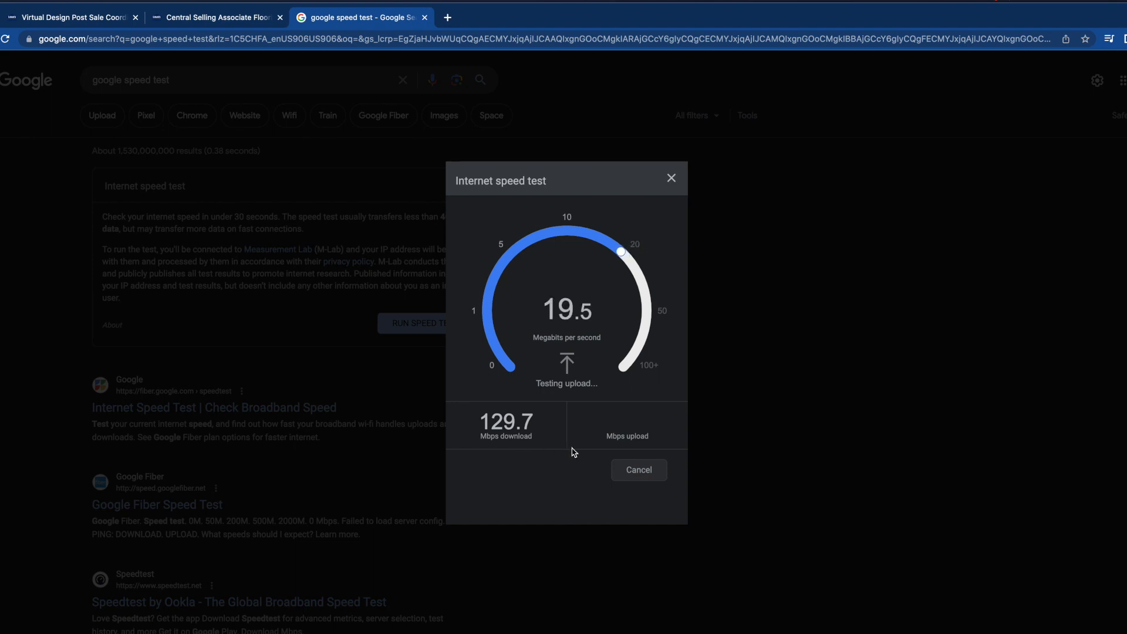
mouse_move(635, 452)
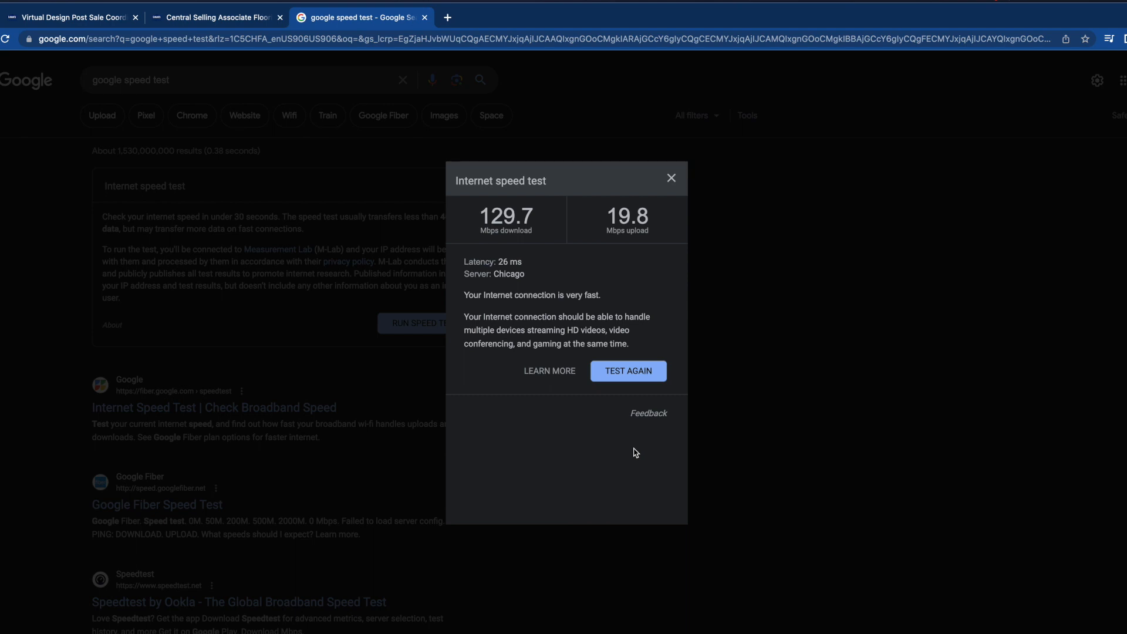
mouse_move(555, 447)
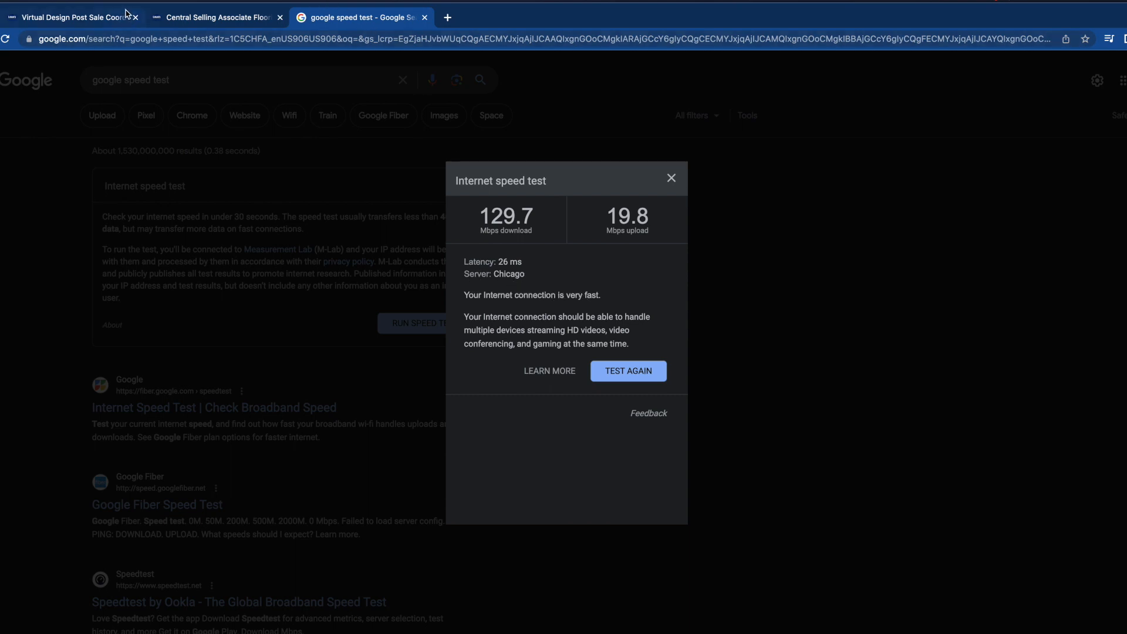
Return to the Virtual Design posting and review its qualifications against the 129.7 Mbps result.
left_click(68, 17)
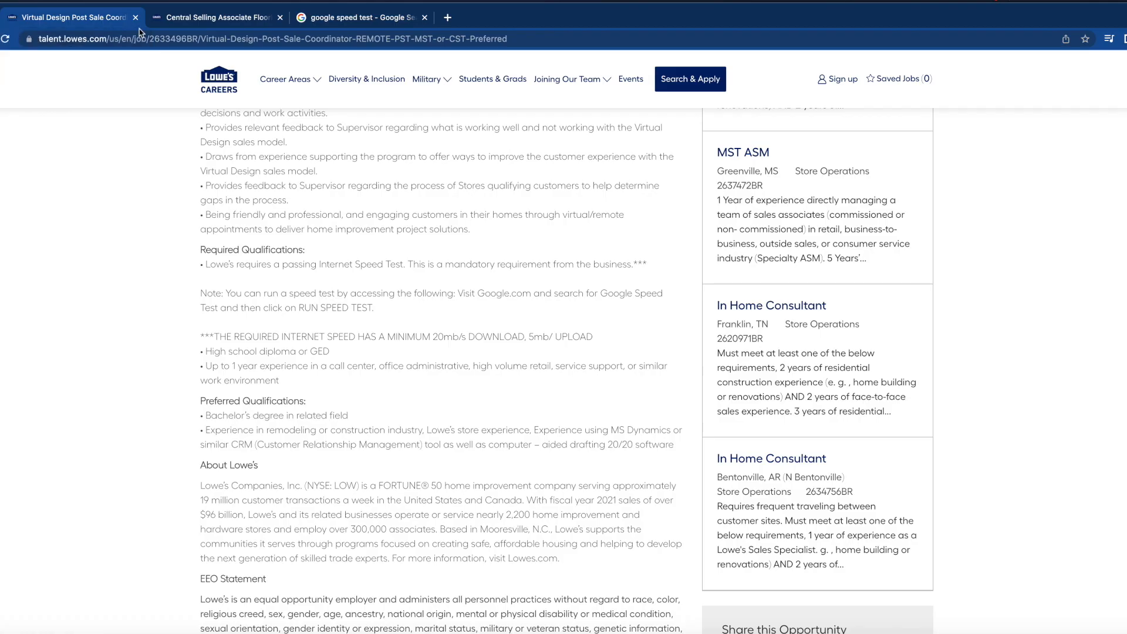
scroll("down", 3)
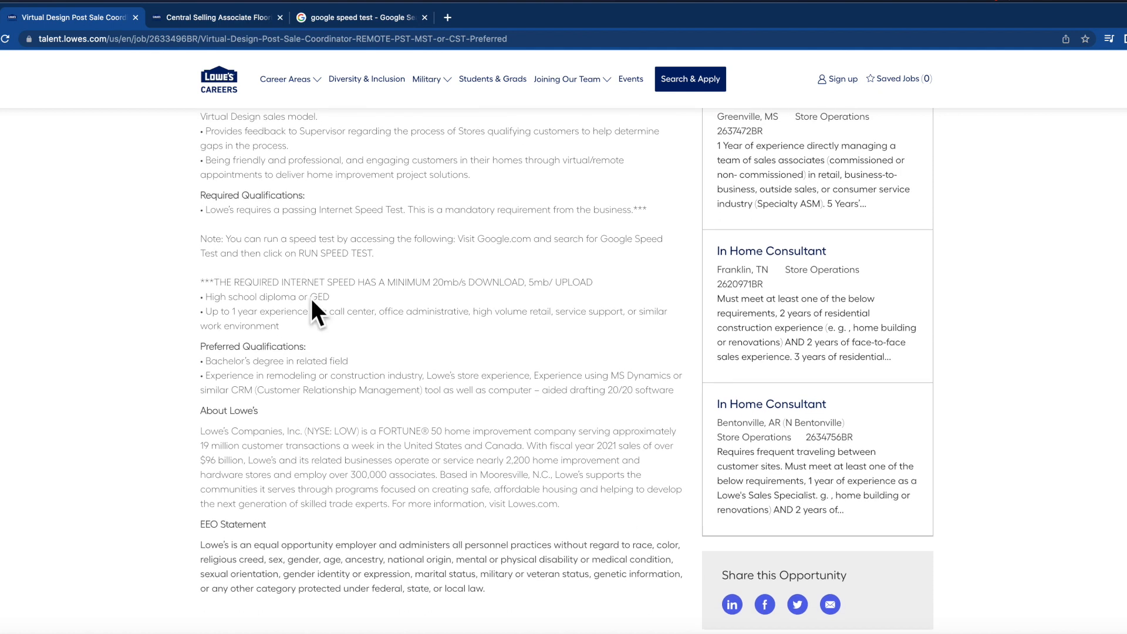
mouse_move(223, 322)
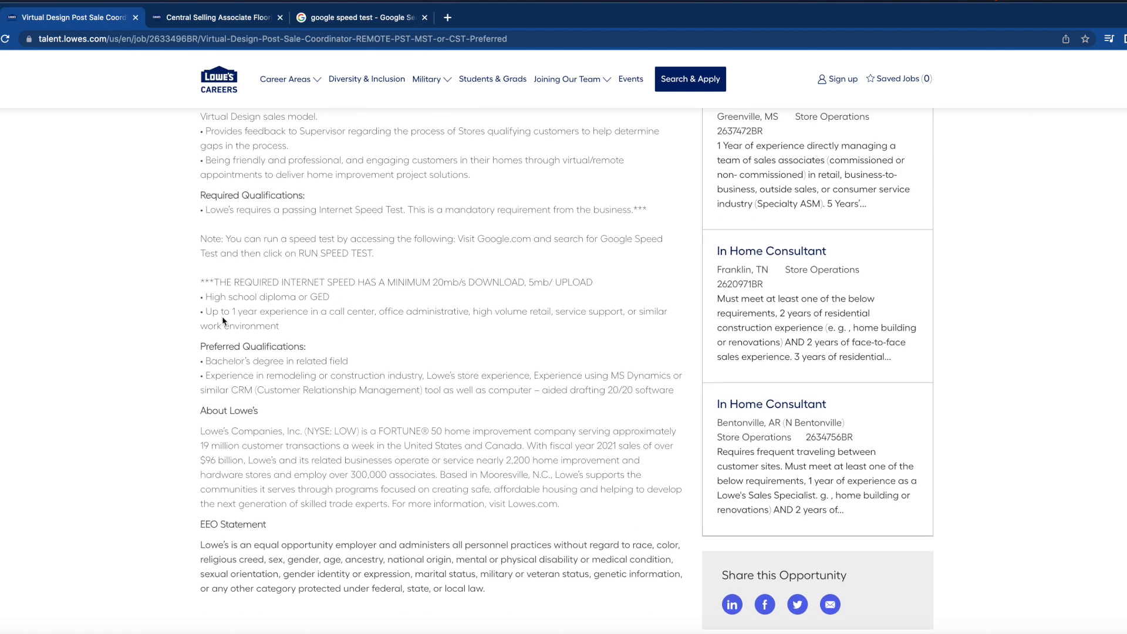
mouse_move(391, 333)
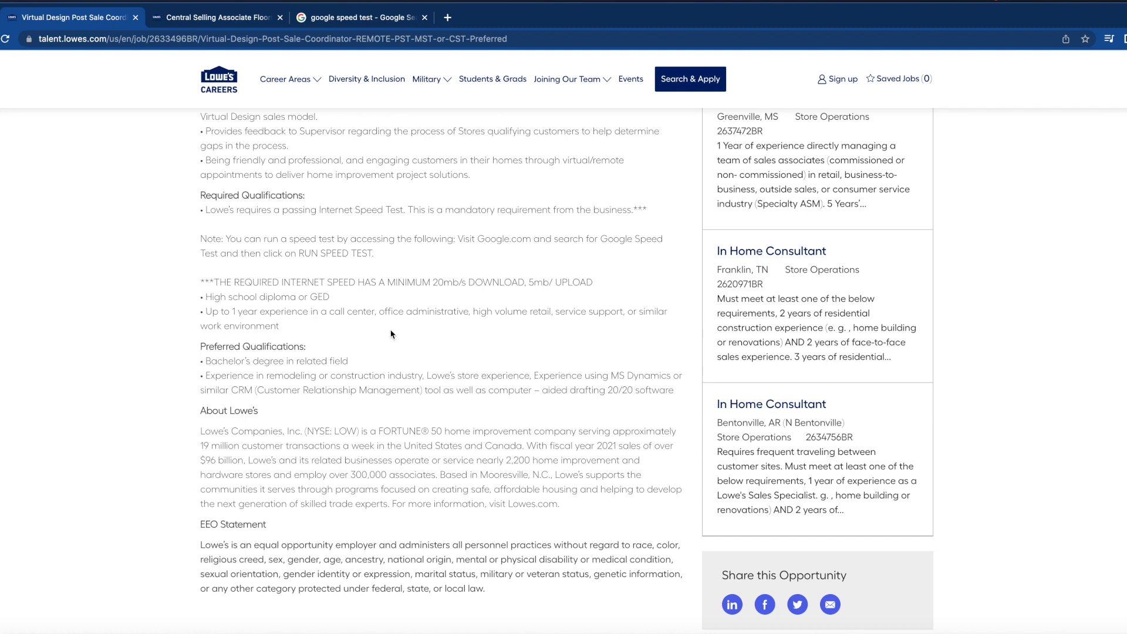
mouse_move(436, 334)
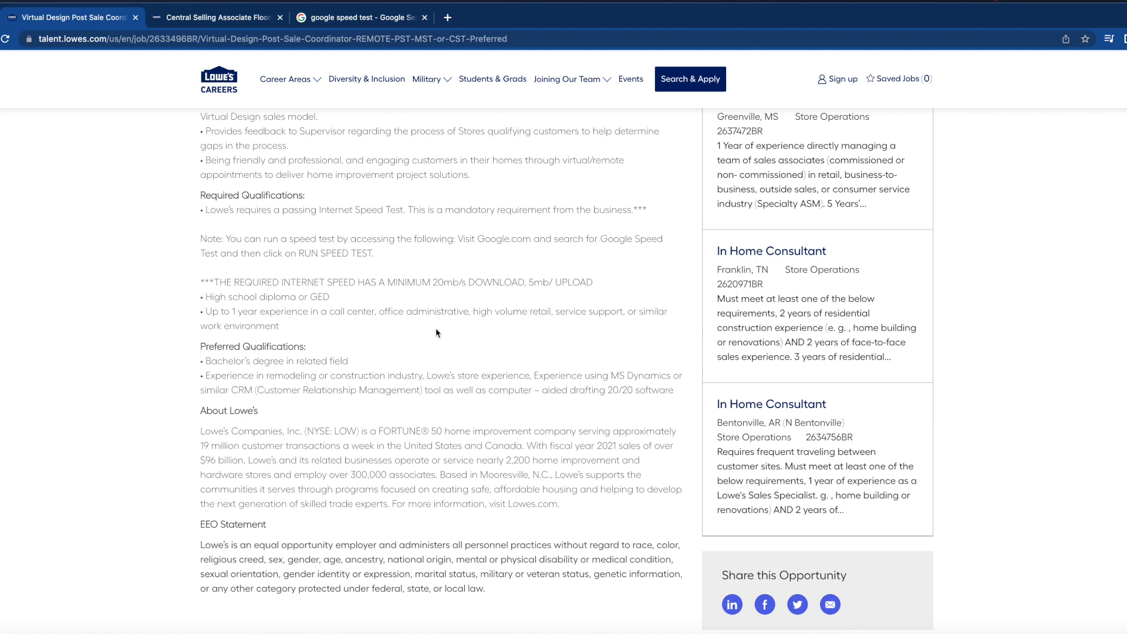
mouse_move(433, 335)
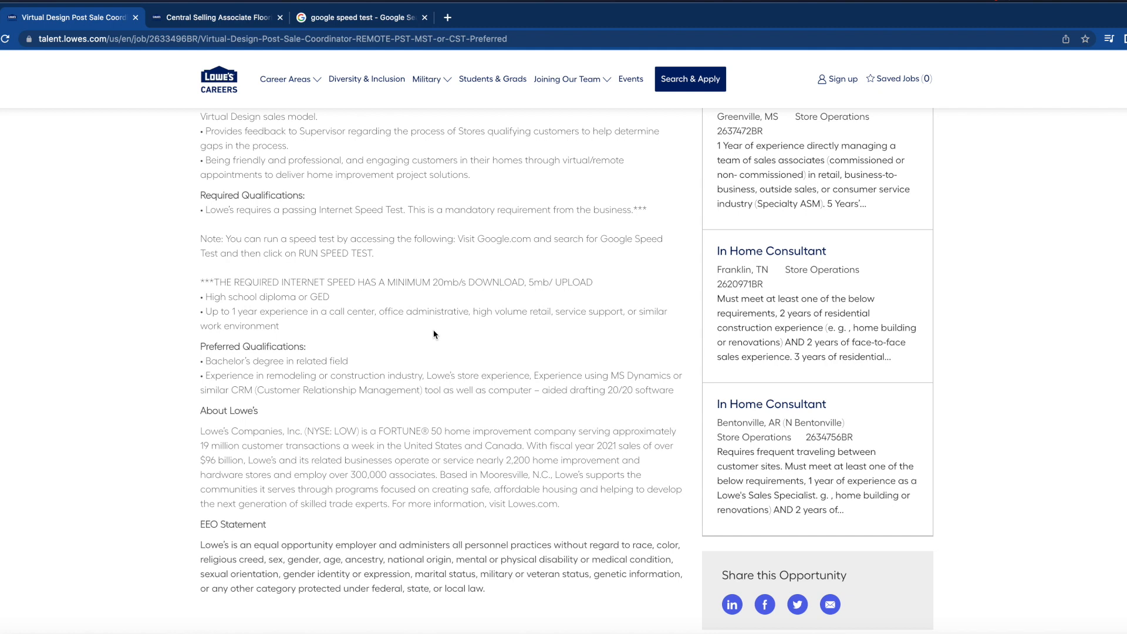
mouse_move(342, 362)
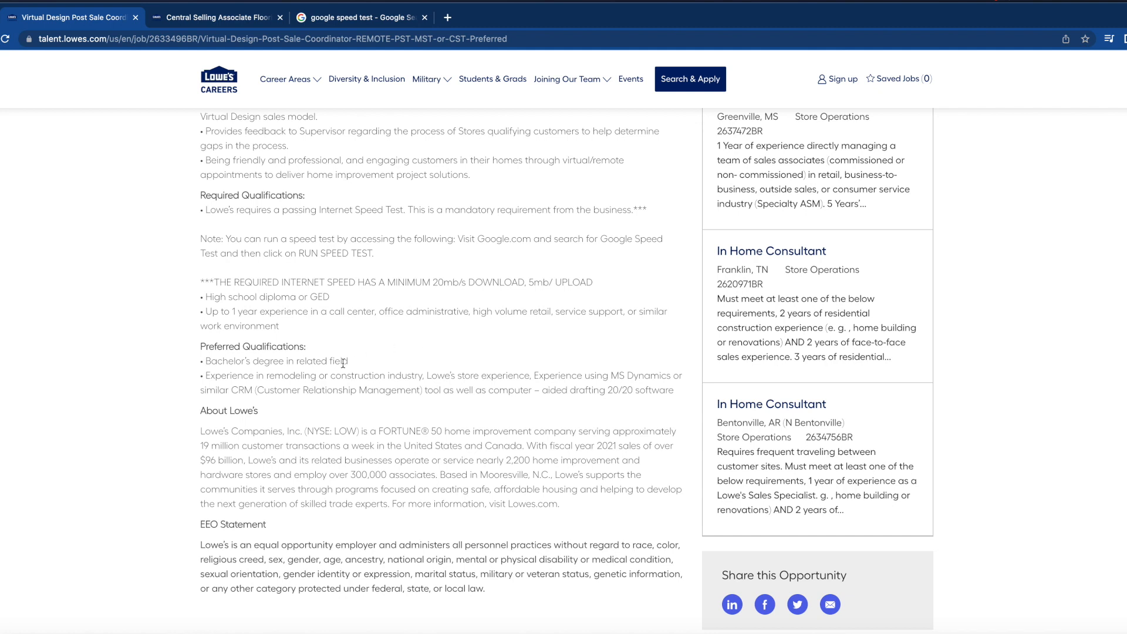
scroll("down", 3)
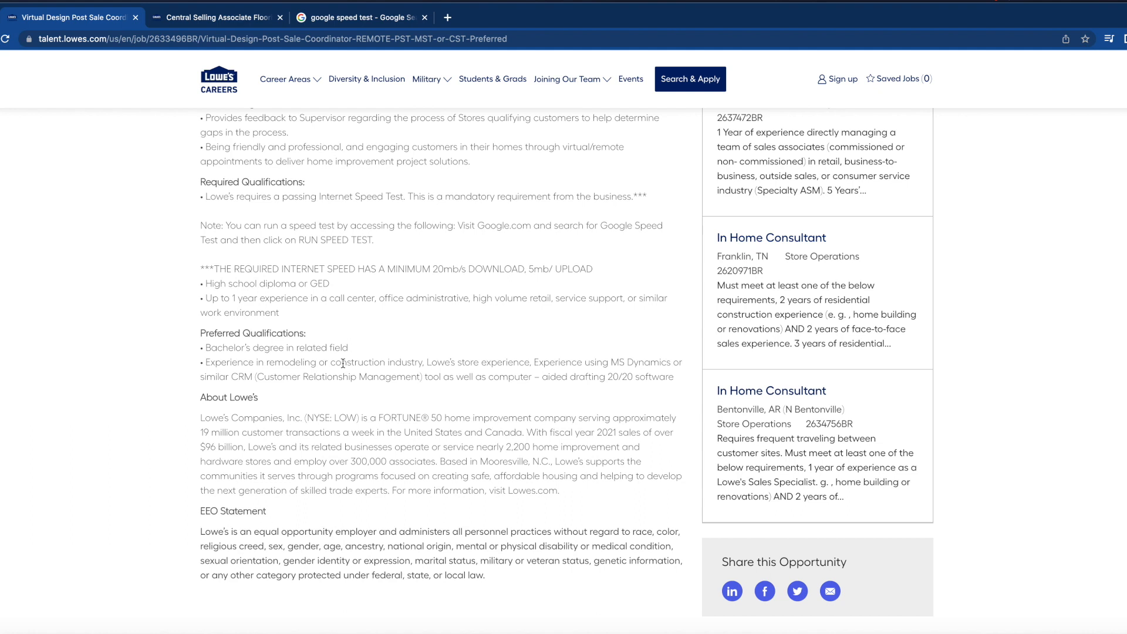
mouse_move(319, 360)
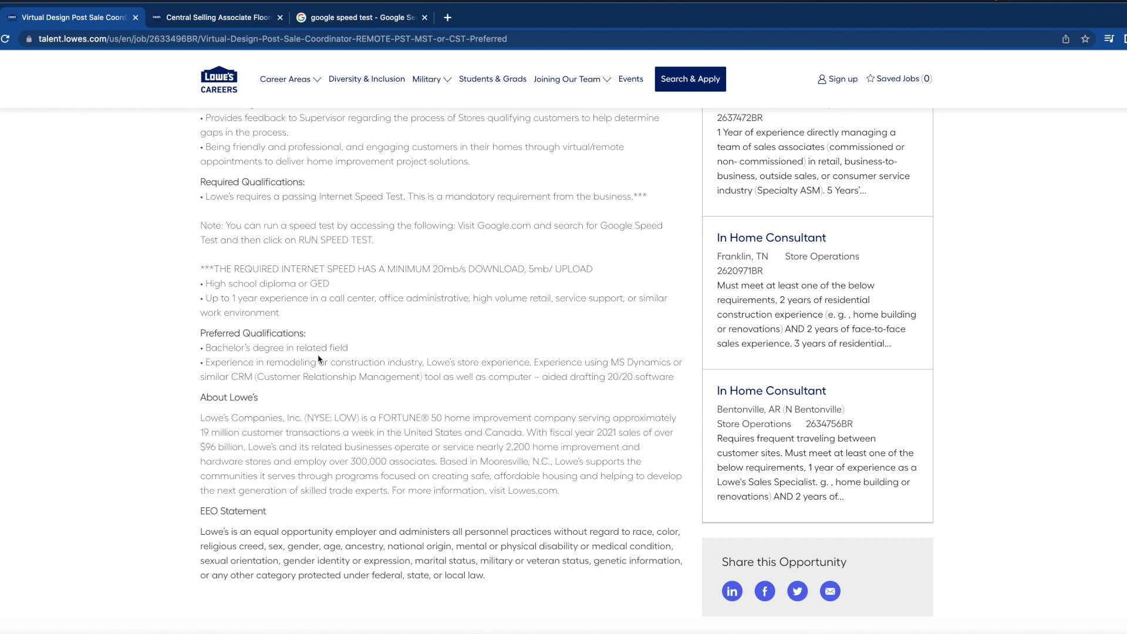
mouse_move(349, 361)
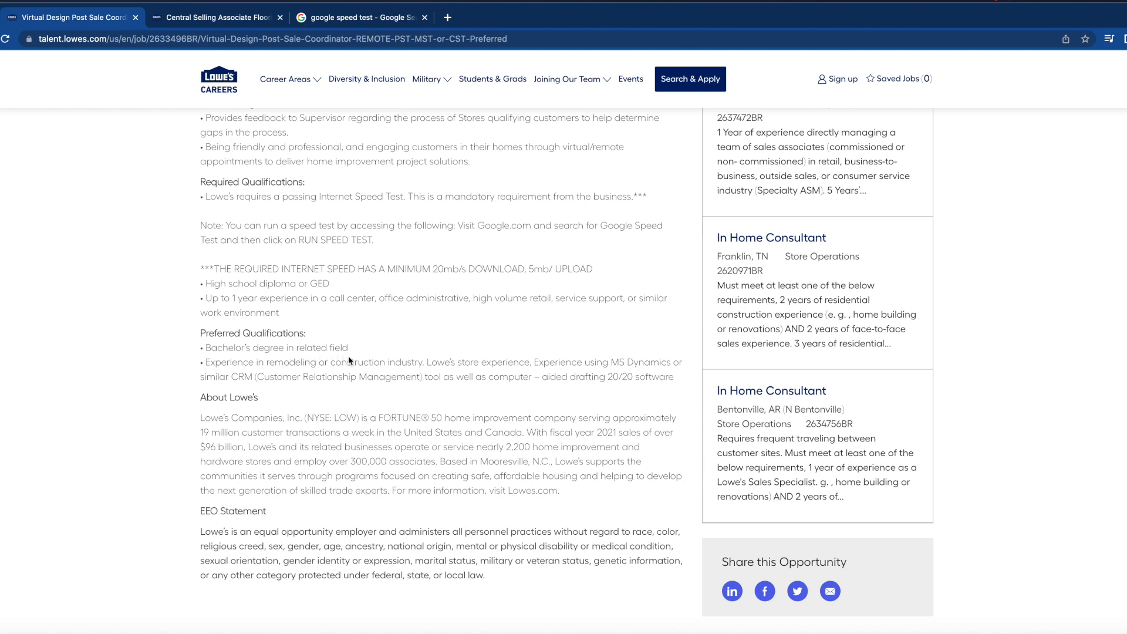
mouse_move(325, 372)
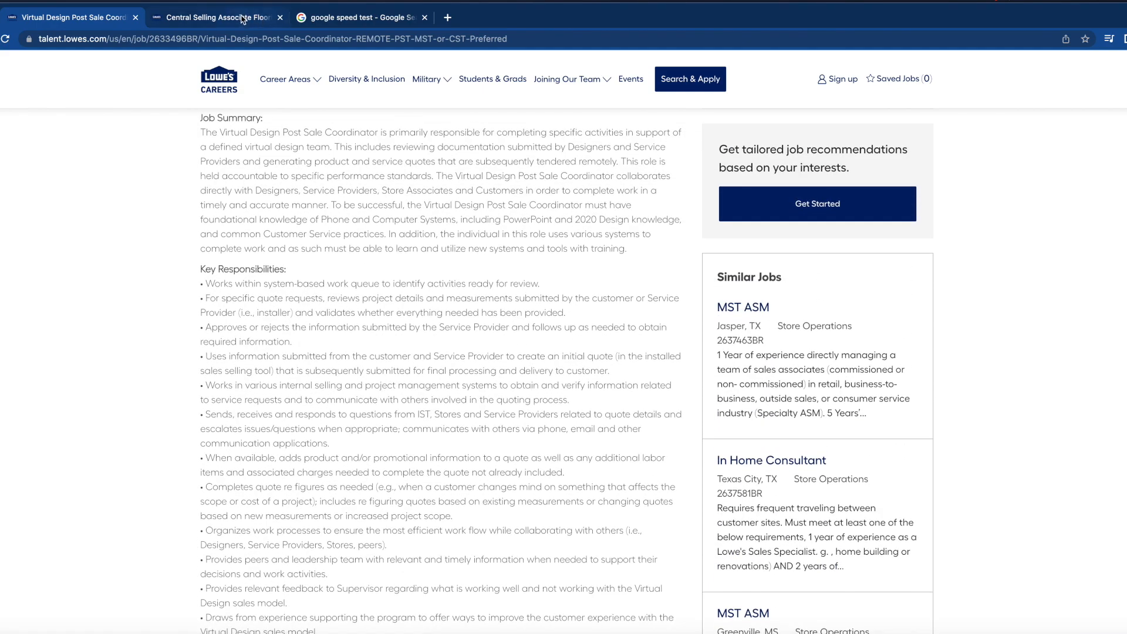
Switch to the Central Selling Associate Flooring posting and scroll to its overview and Essential Functions.
left_click(216, 18)
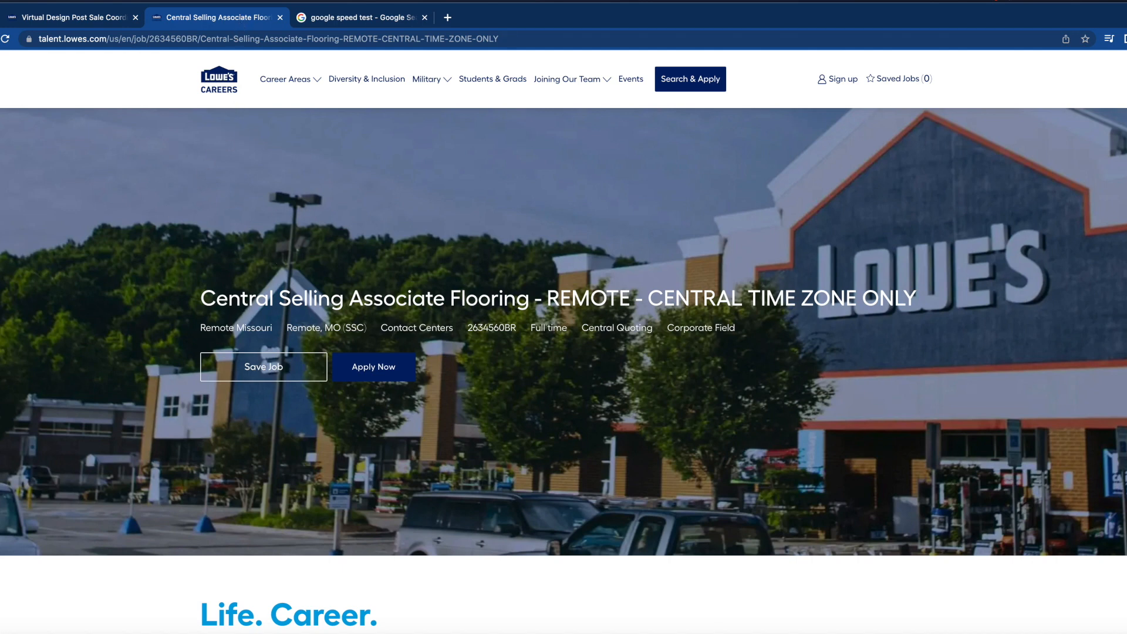
mouse_move(537, 329)
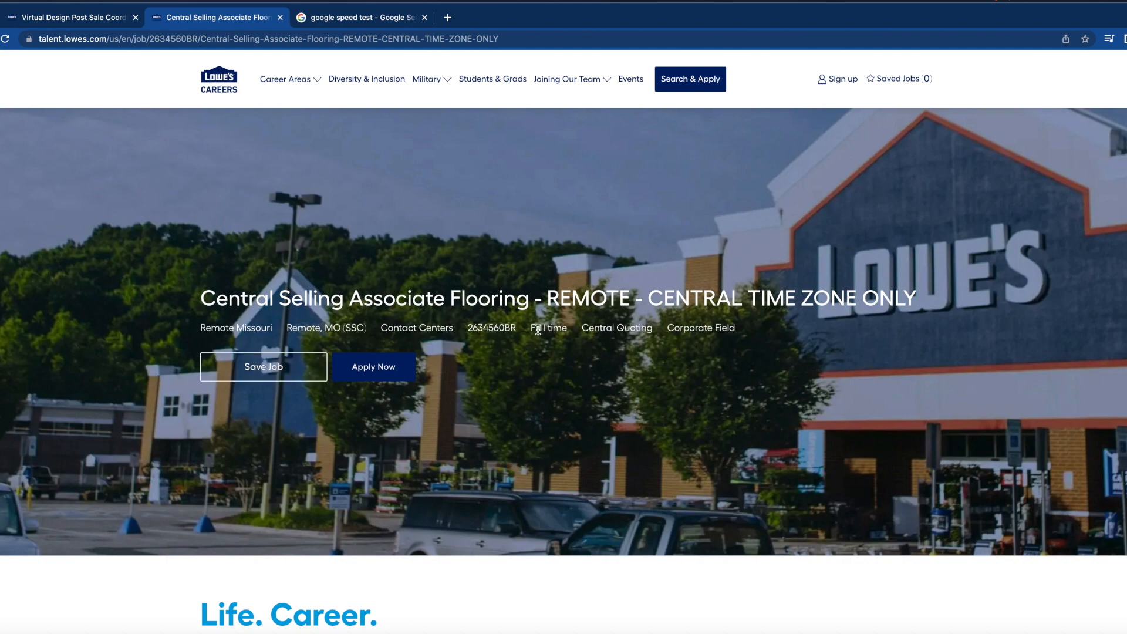
scroll("down", 3)
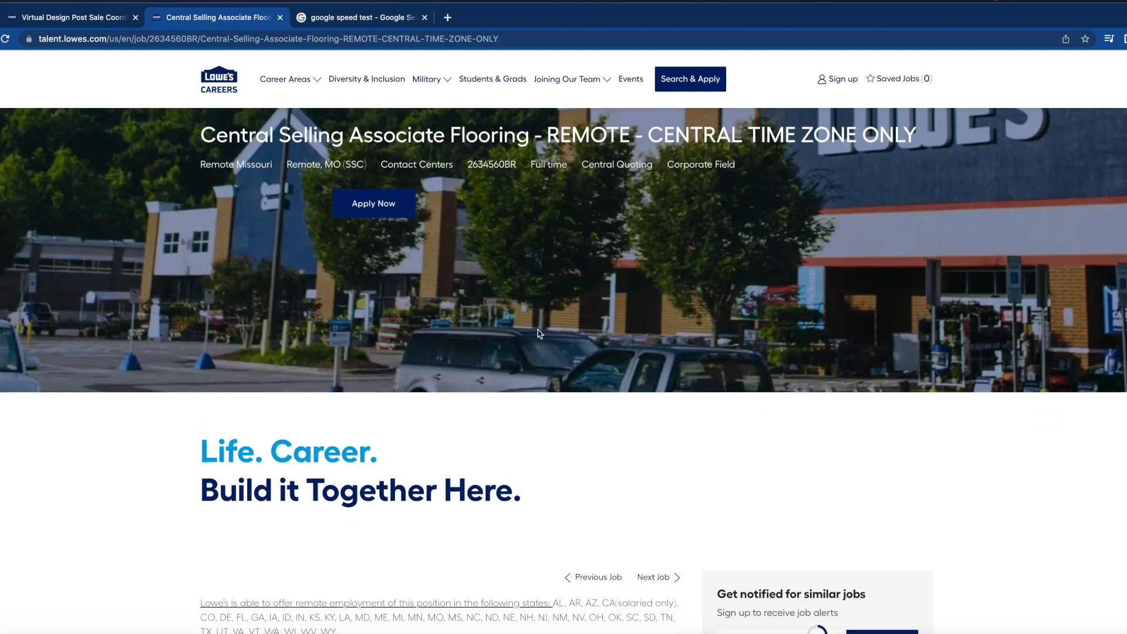
scroll("down", 3)
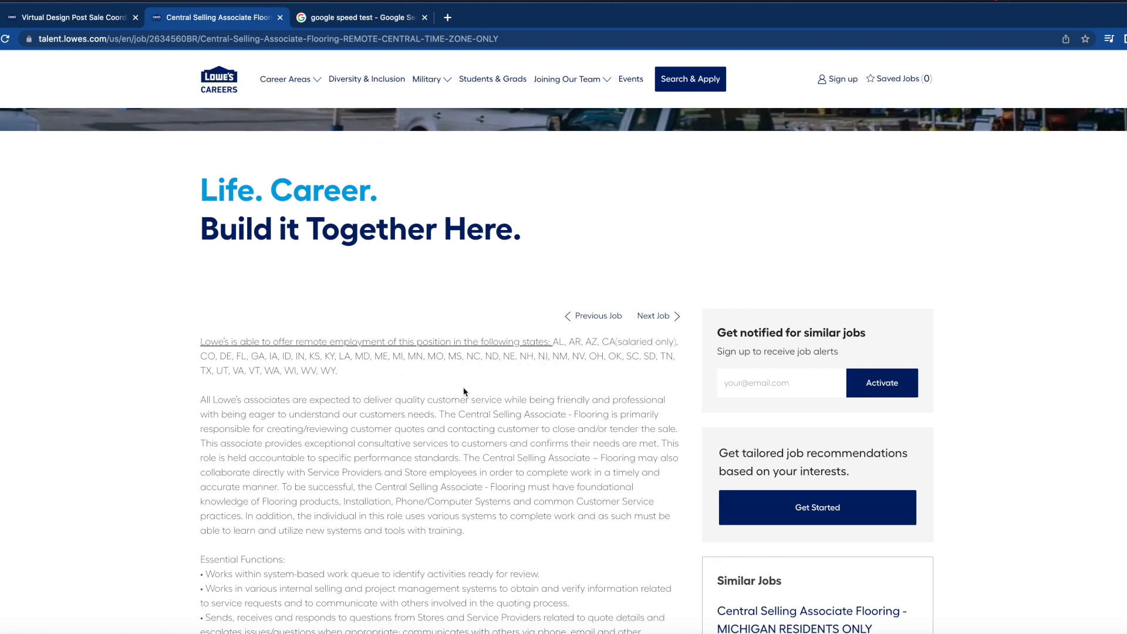
scroll("down", 3)
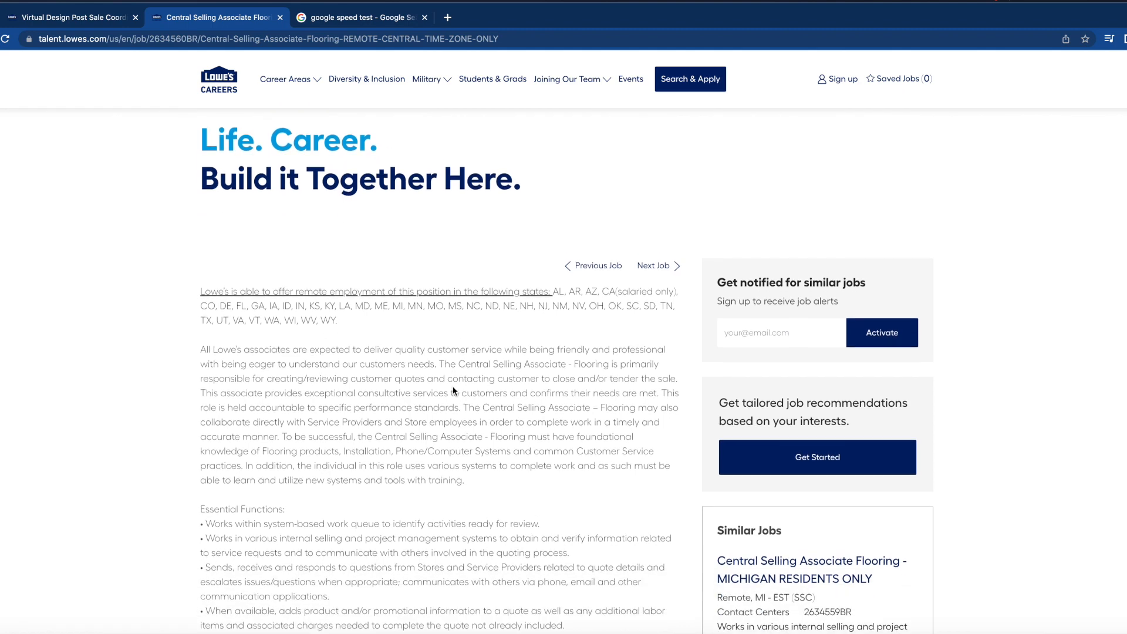
scroll("down", 3)
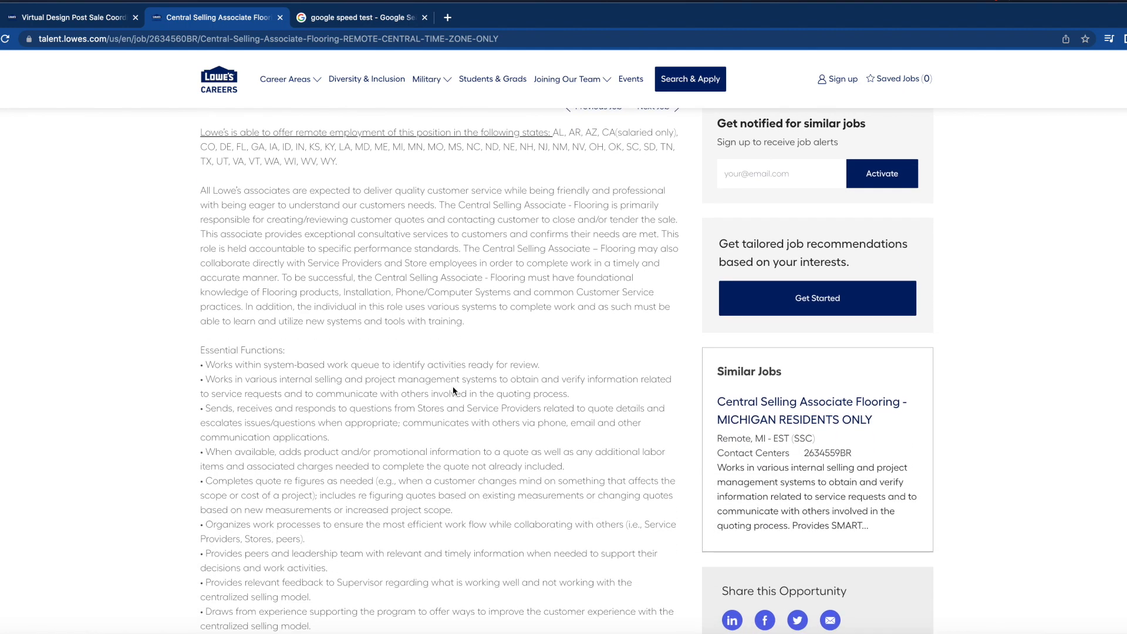
scroll("down", 3)
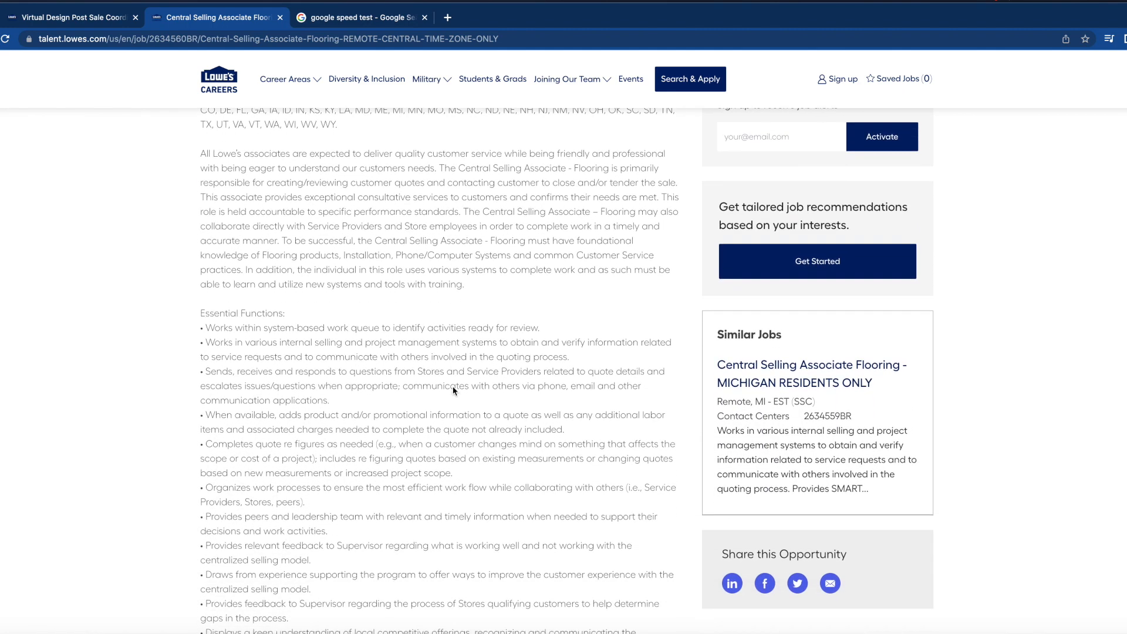
mouse_move(474, 179)
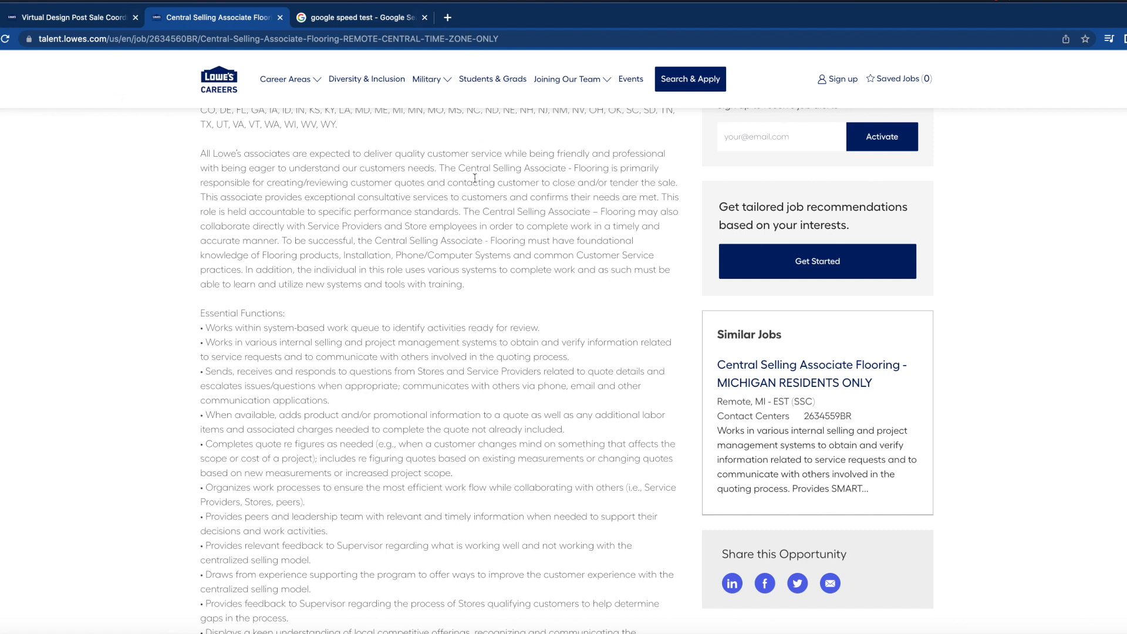
mouse_move(659, 216)
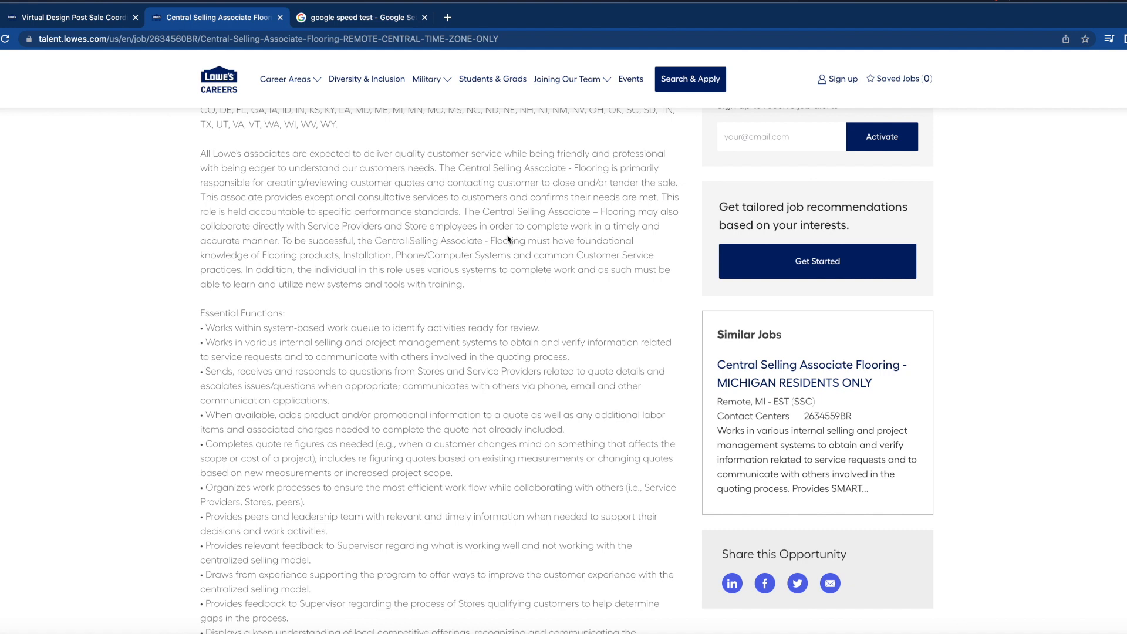
mouse_move(507, 240)
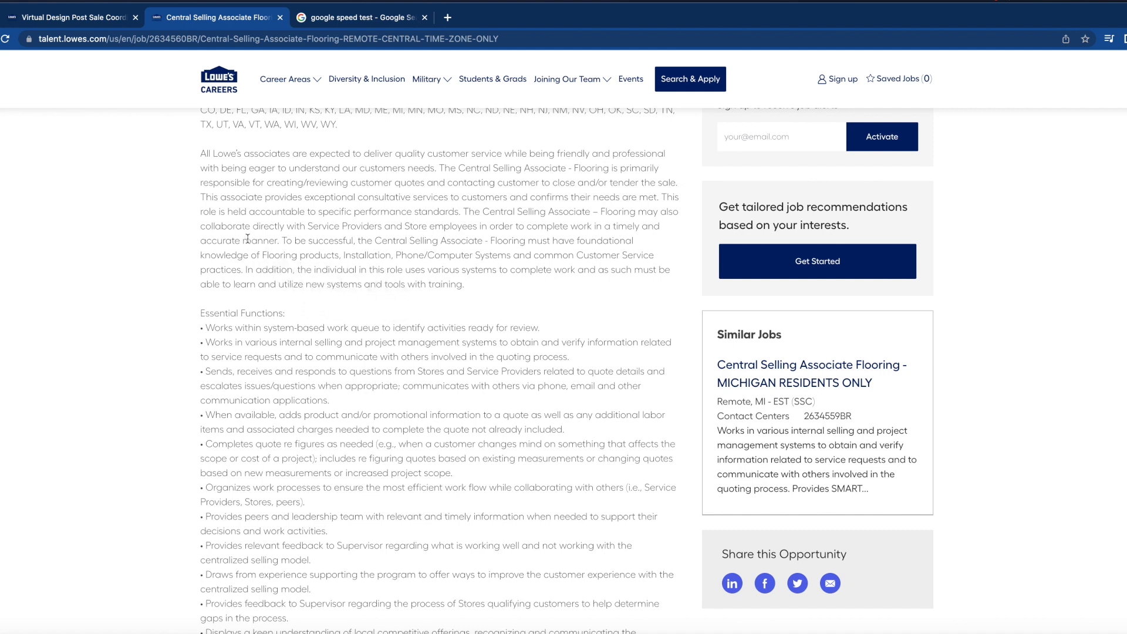
mouse_move(492, 241)
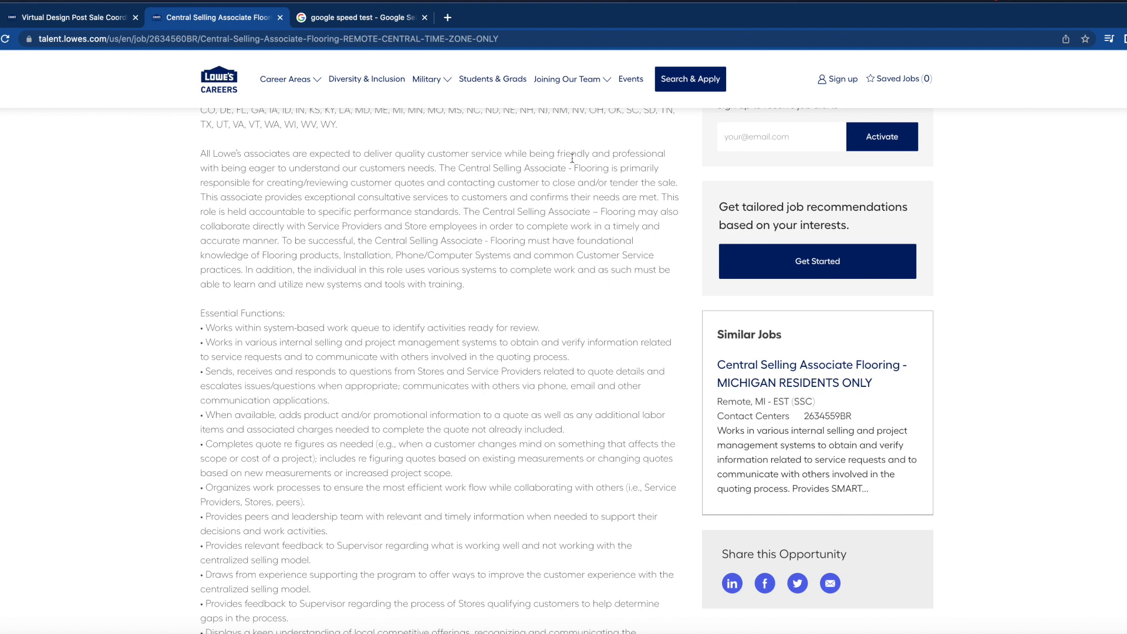
mouse_move(392, 197)
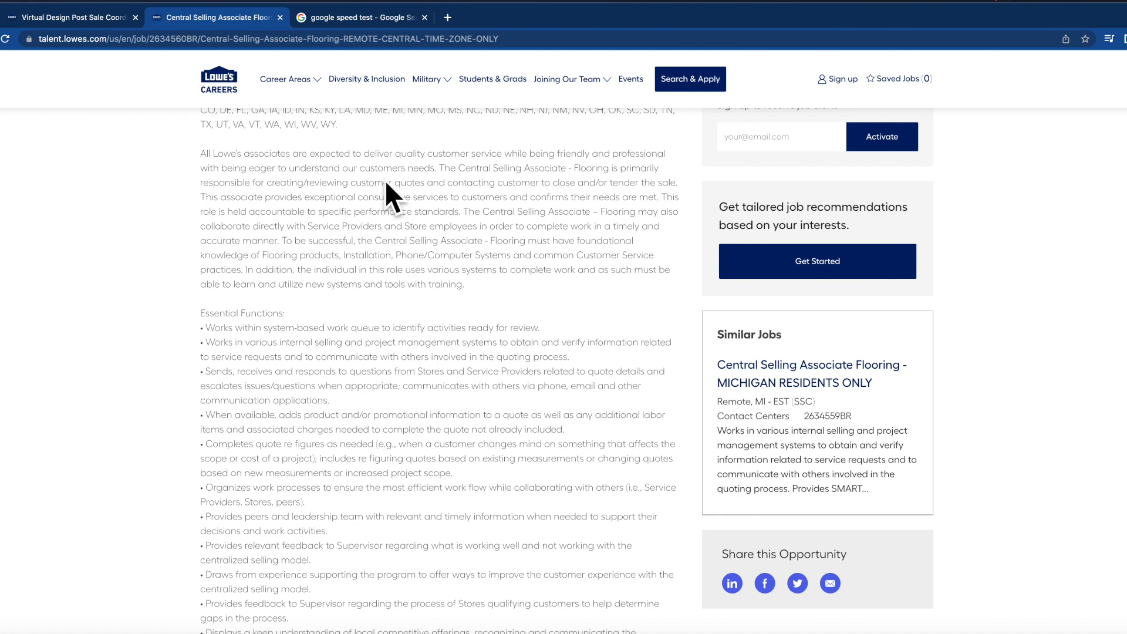
mouse_move(401, 180)
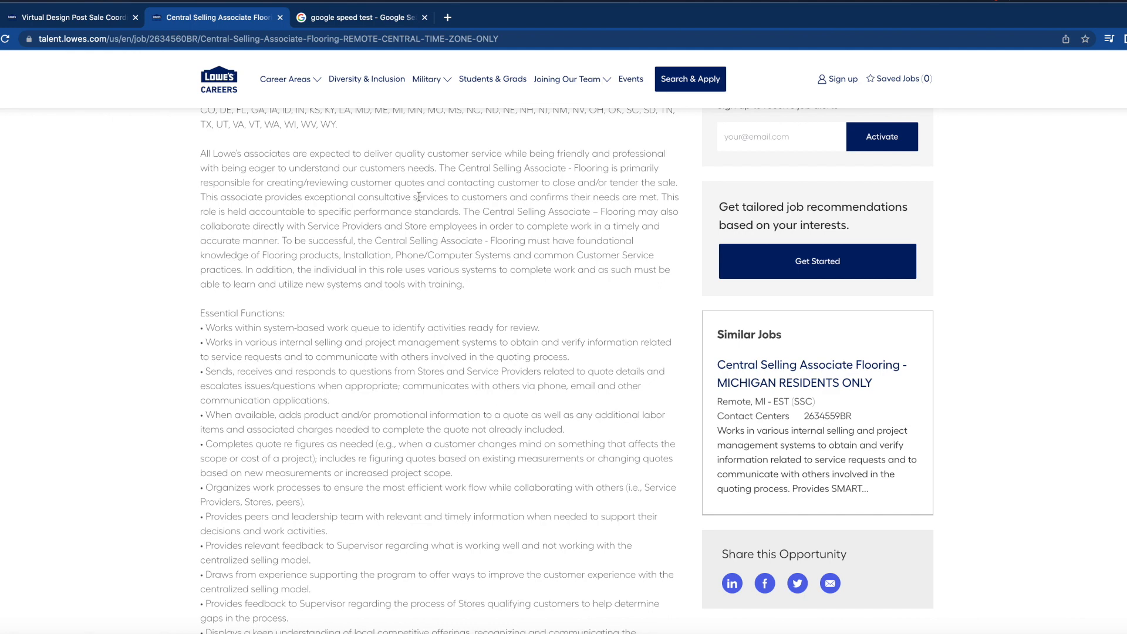
mouse_move(416, 207)
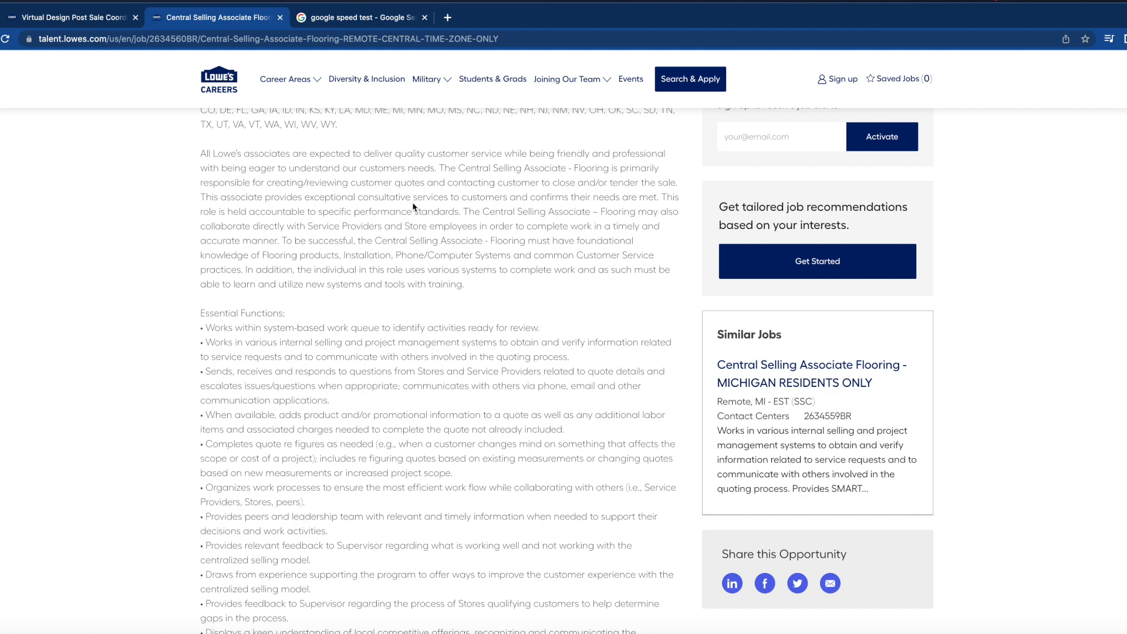
Read through the full Essential Functions bullet list down to the Minimum Requirements heading.
scroll("down", 3)
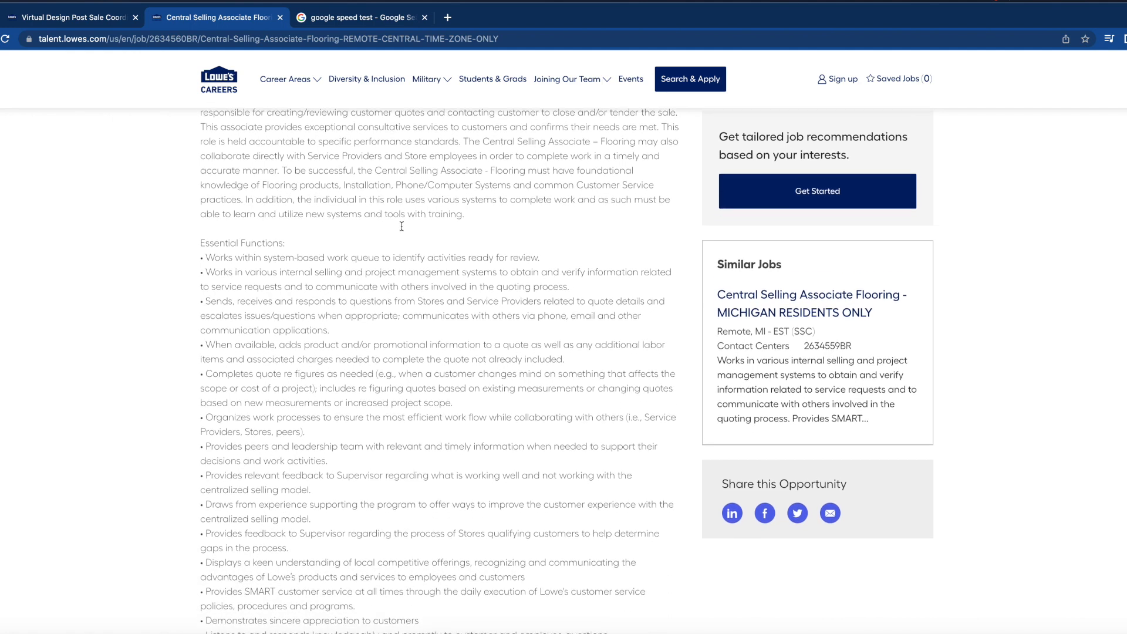
scroll("down", 3)
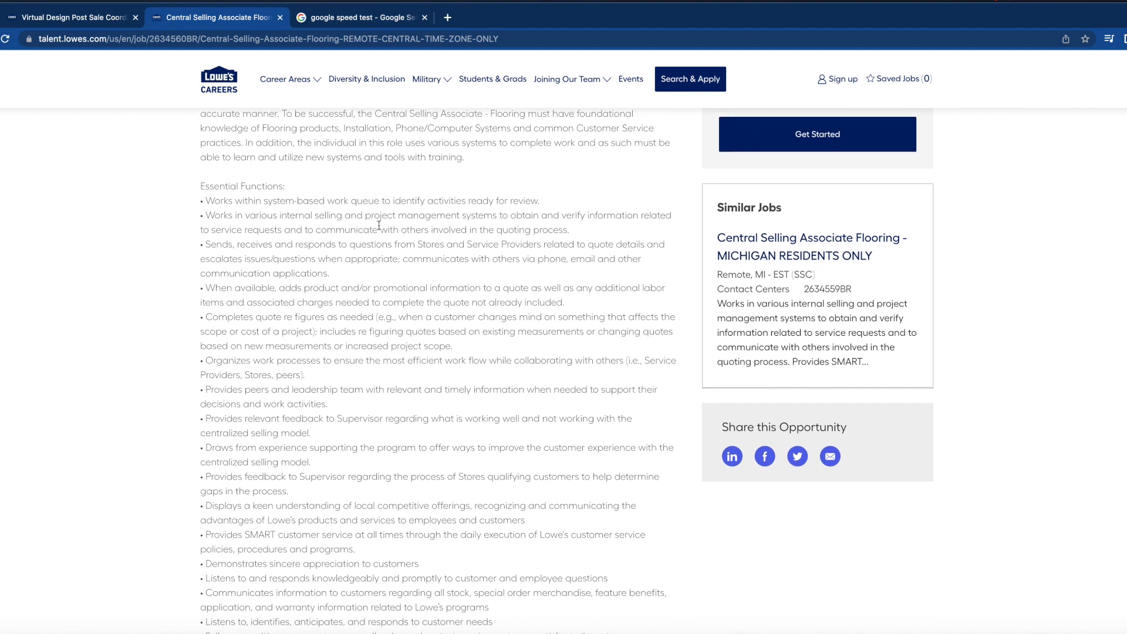
mouse_move(322, 212)
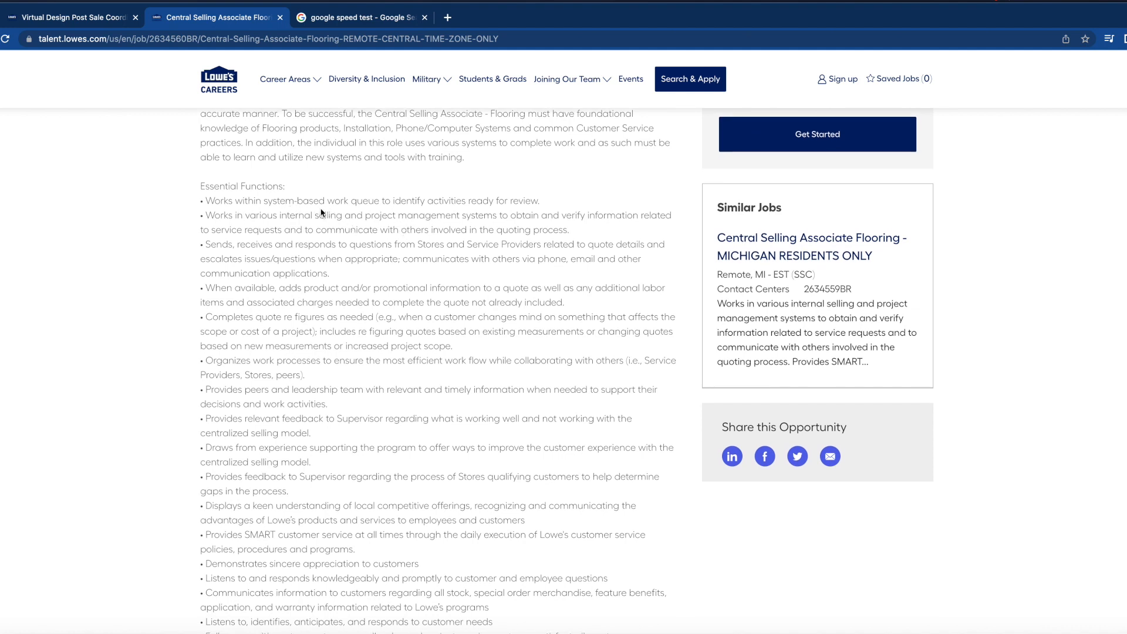
mouse_move(359, 210)
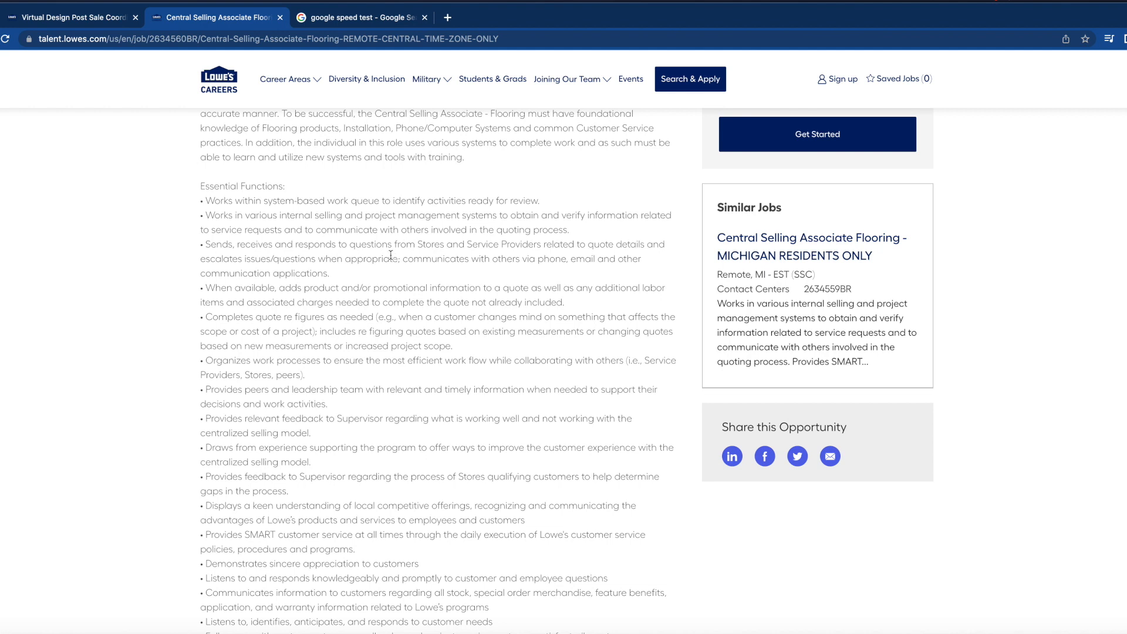
scroll("down", 3)
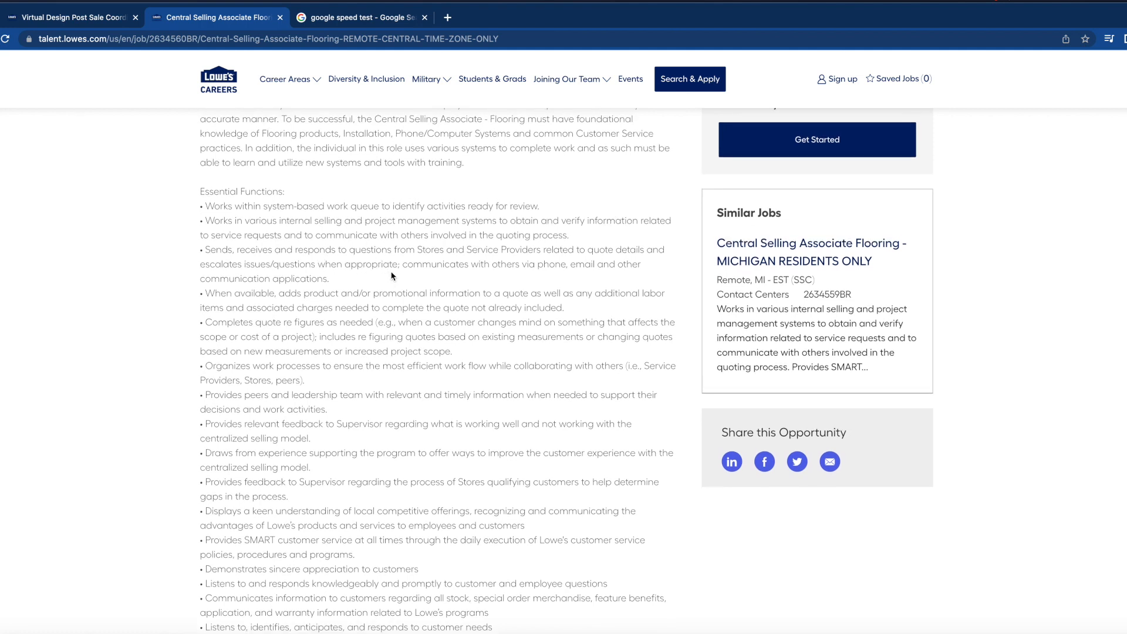
scroll("down", 3)
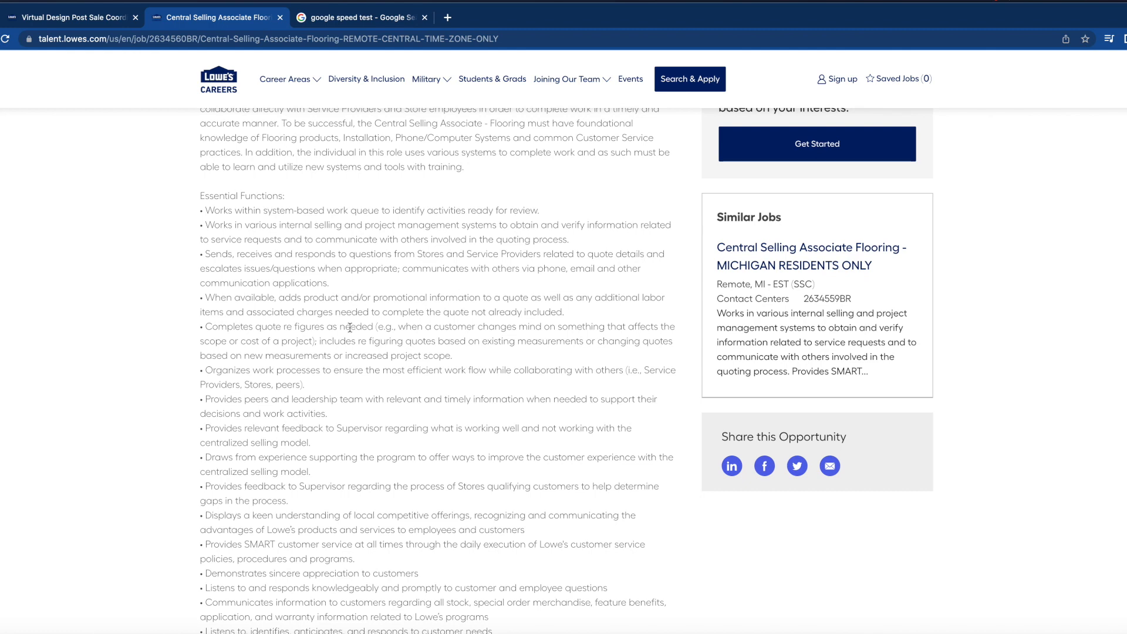
scroll("down", 3)
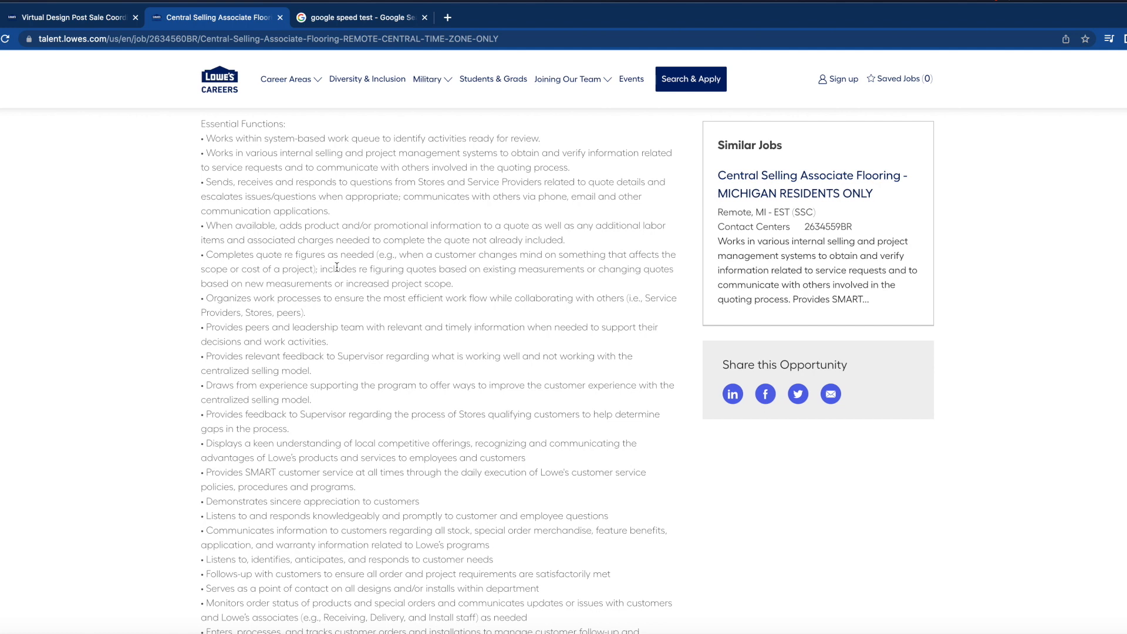
mouse_move(268, 302)
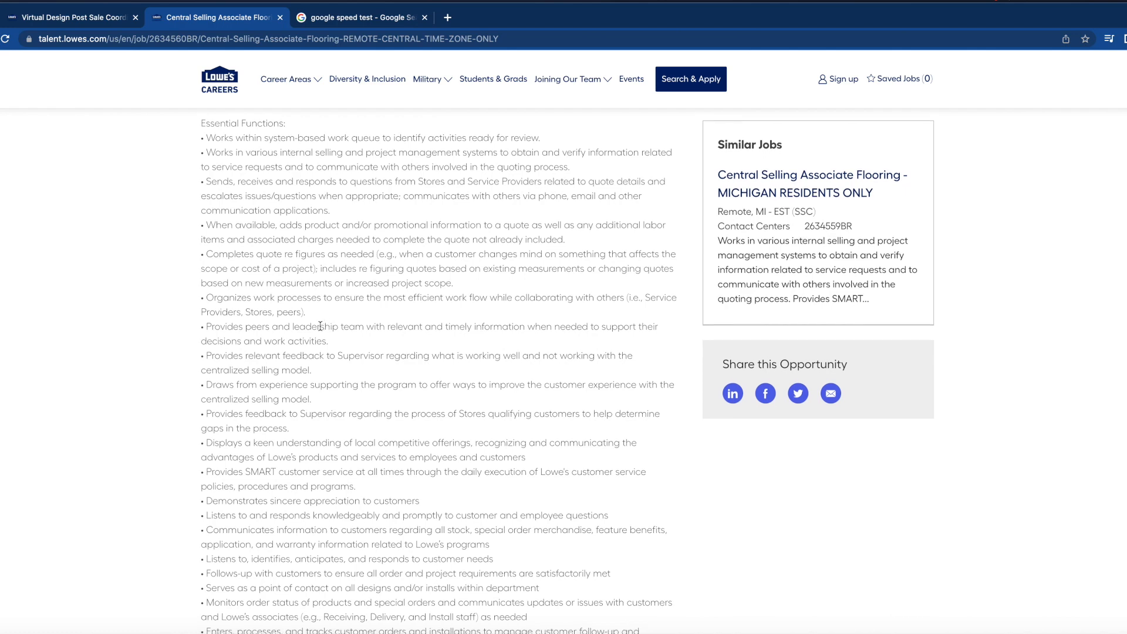
scroll("down", 3)
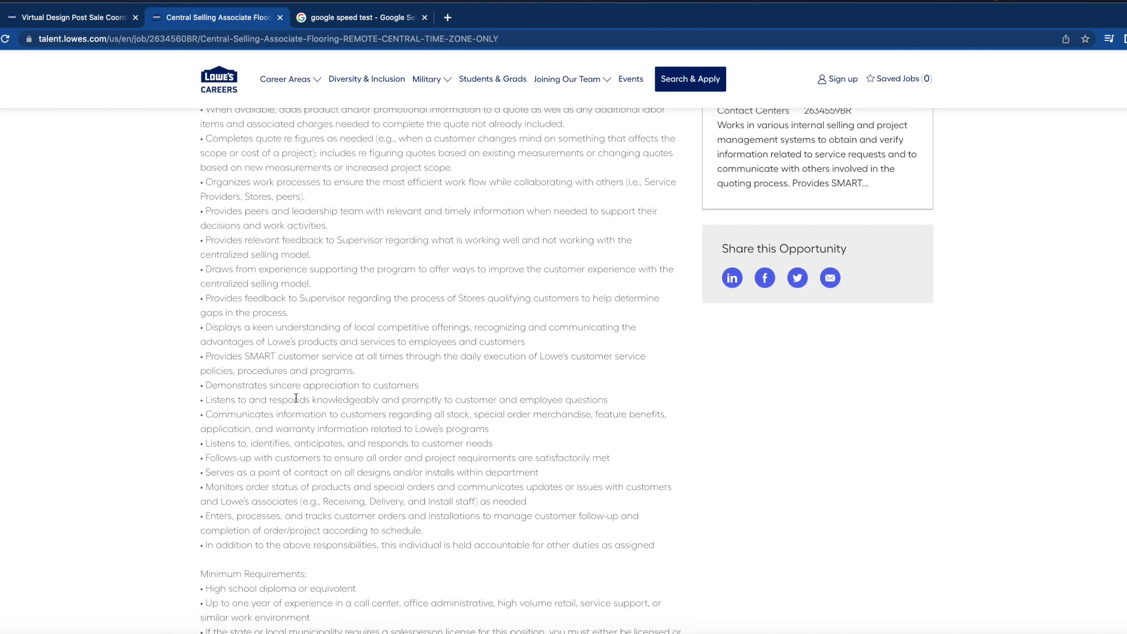
scroll("down", 3)
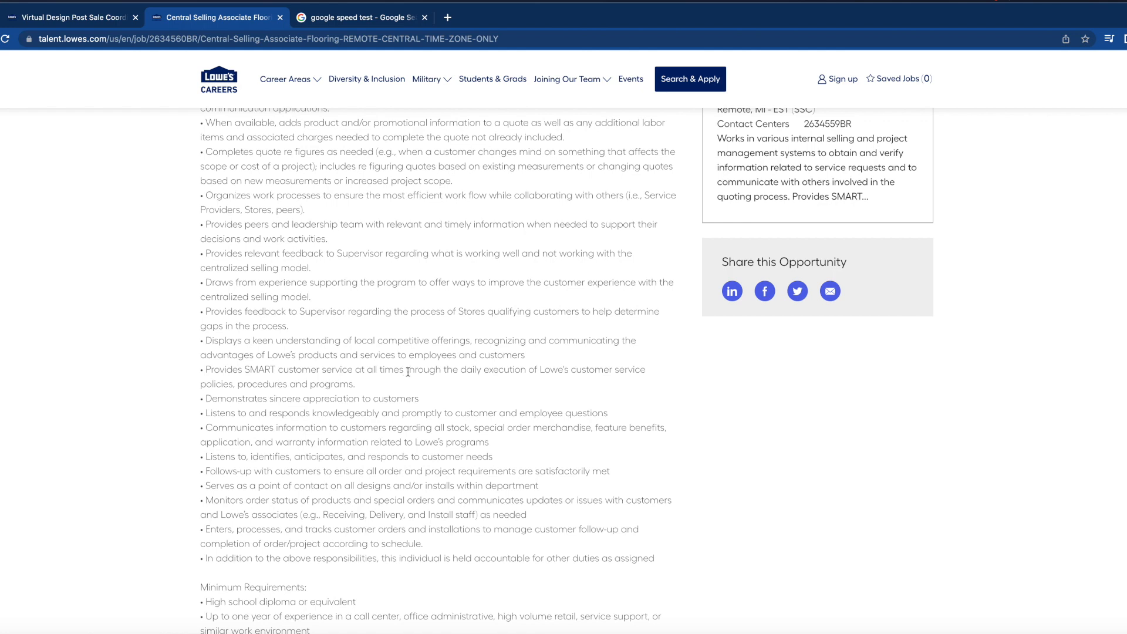
Scroll to the Minimum Requirements, Preferences and the California exclusion notice.
scroll("down", 3)
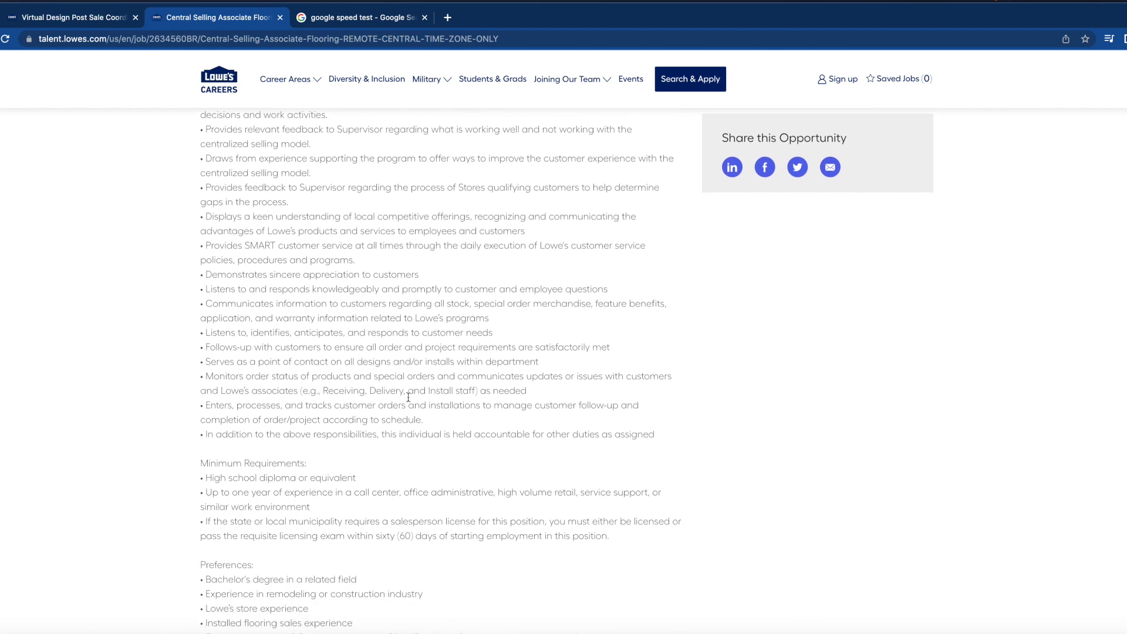
scroll("down", 3)
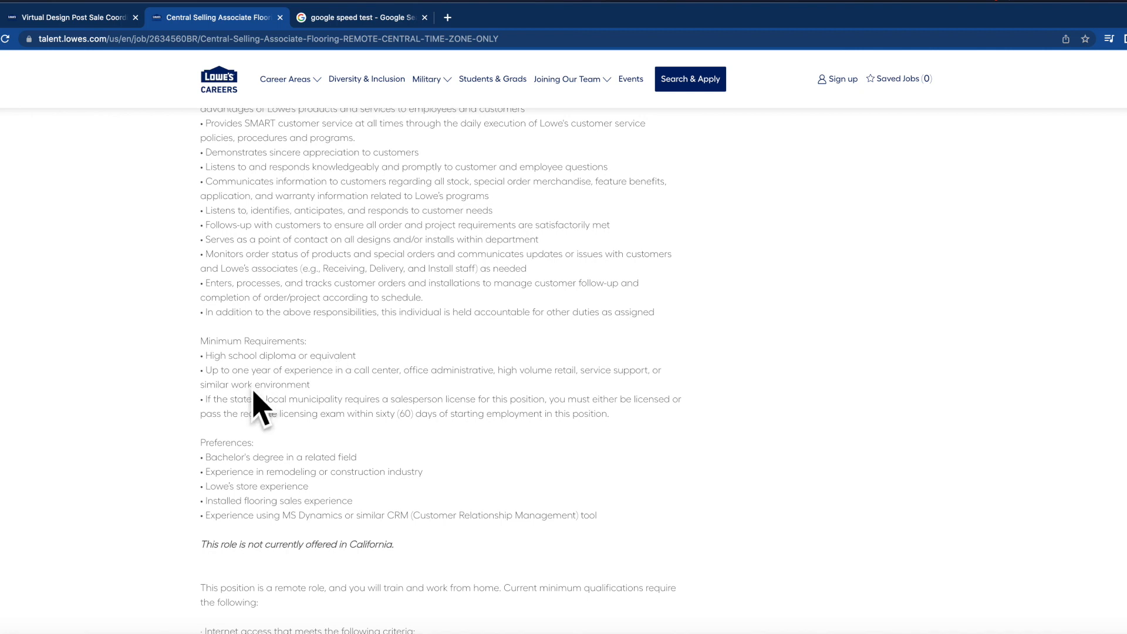
mouse_move(310, 383)
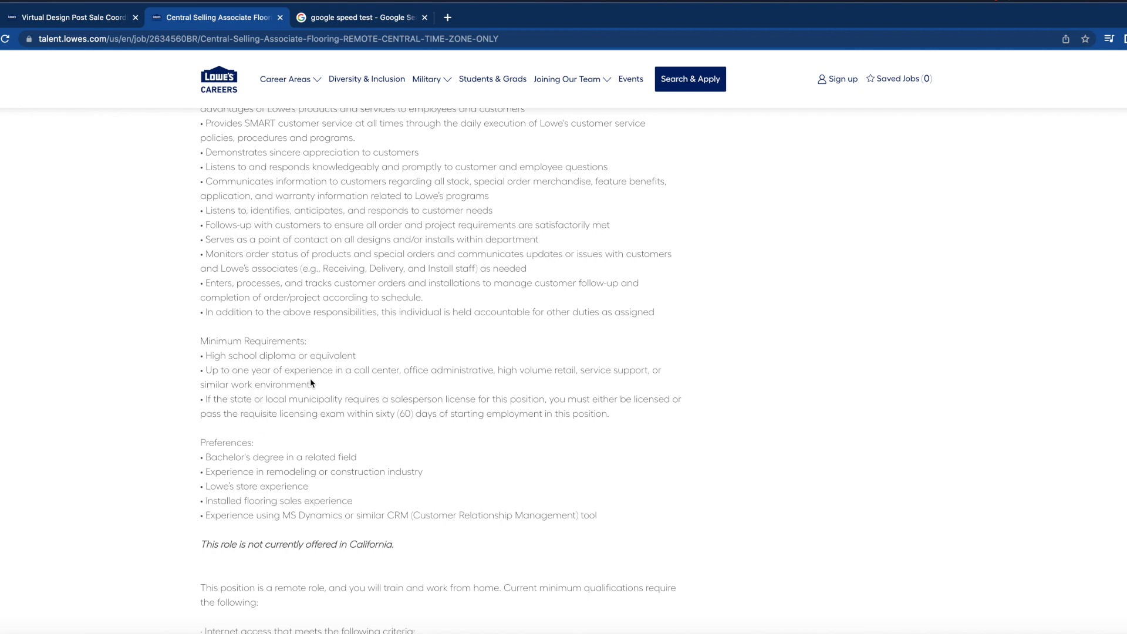
mouse_move(372, 389)
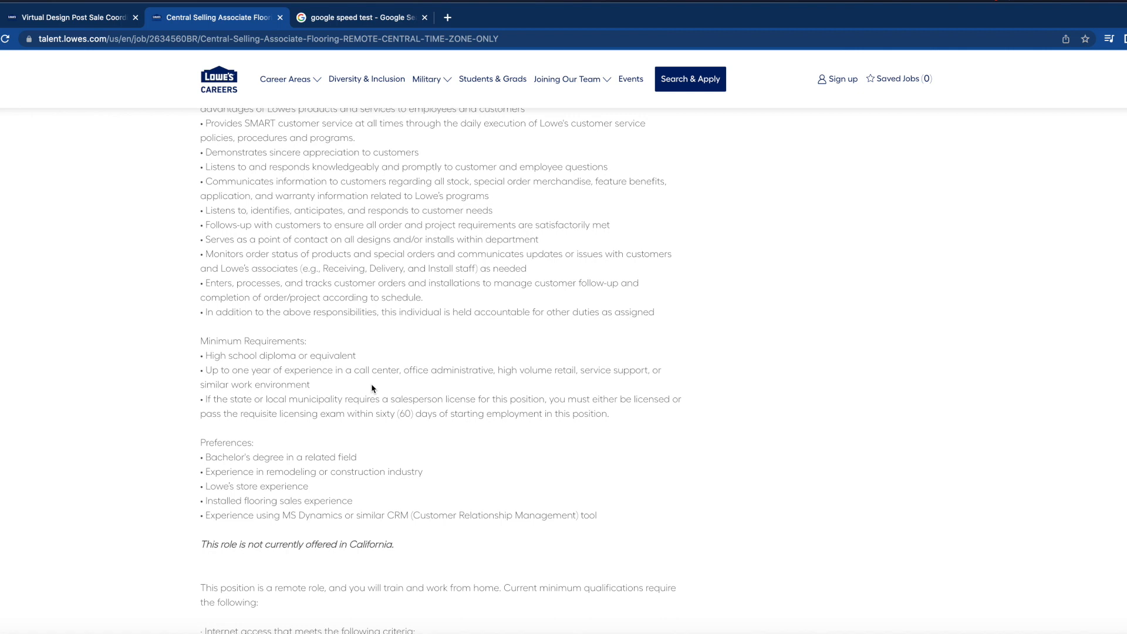
mouse_move(338, 399)
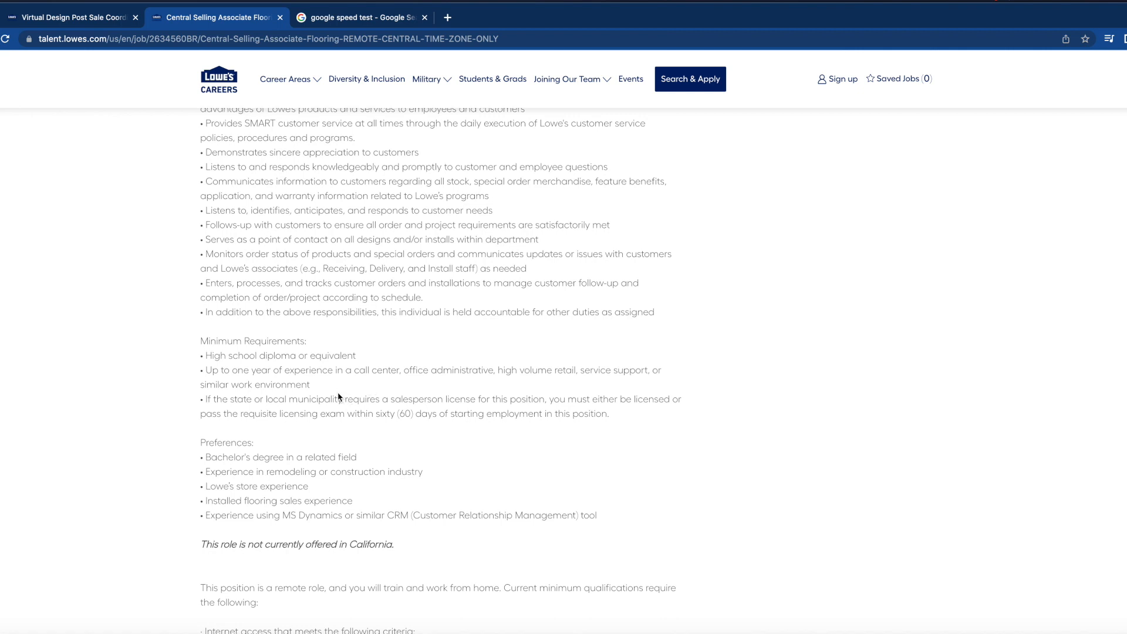
scroll("down", 3)
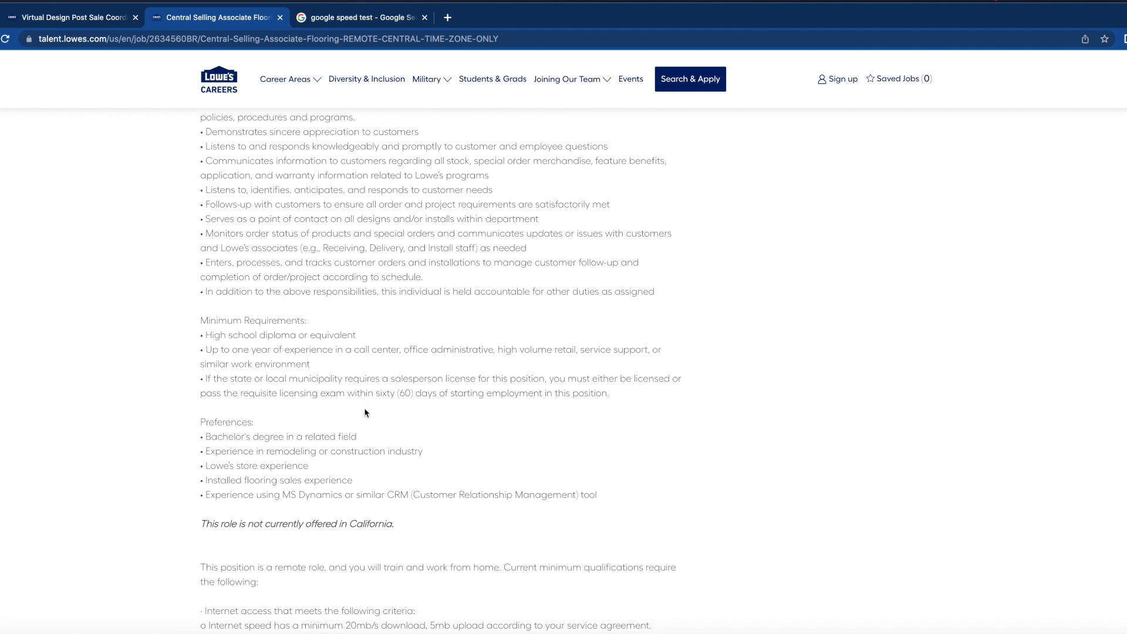
scroll("down", 3)
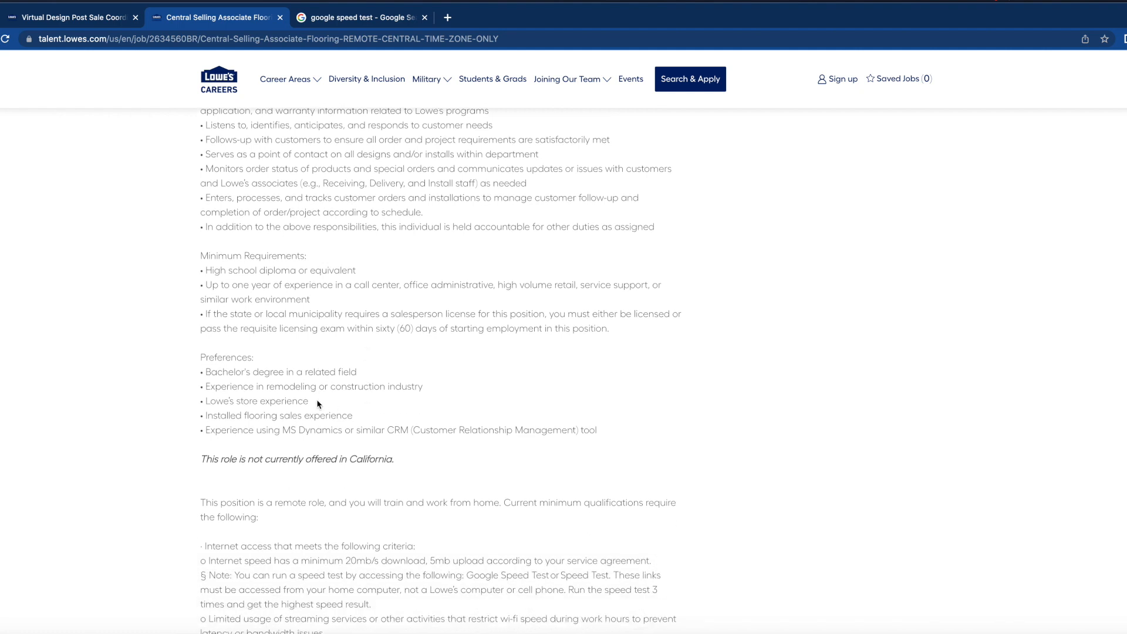
mouse_move(271, 380)
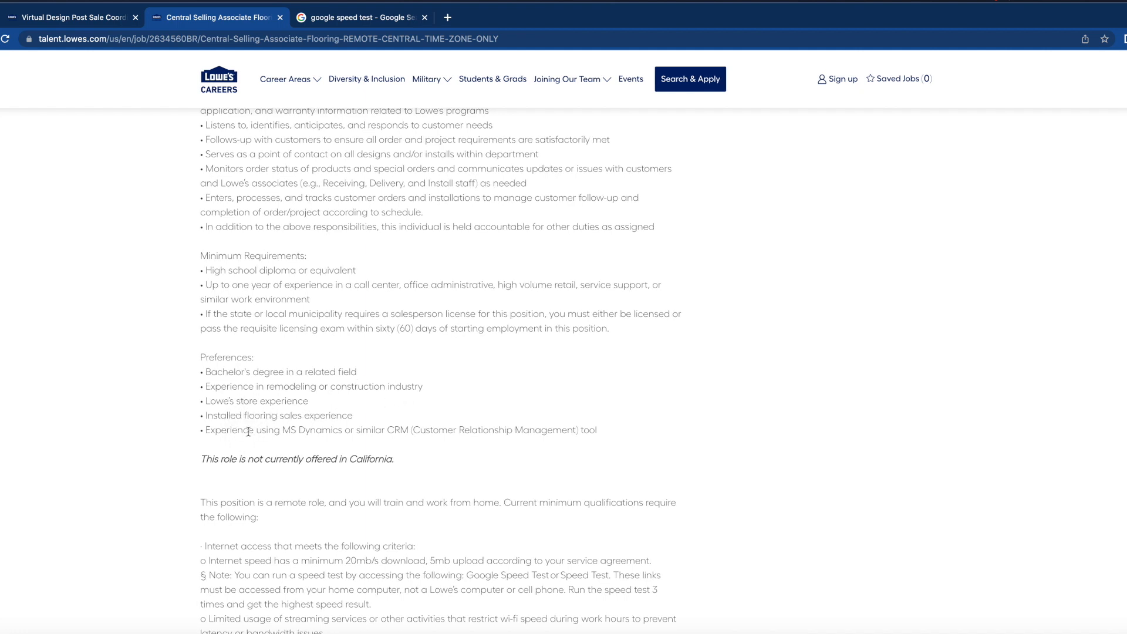
mouse_move(275, 446)
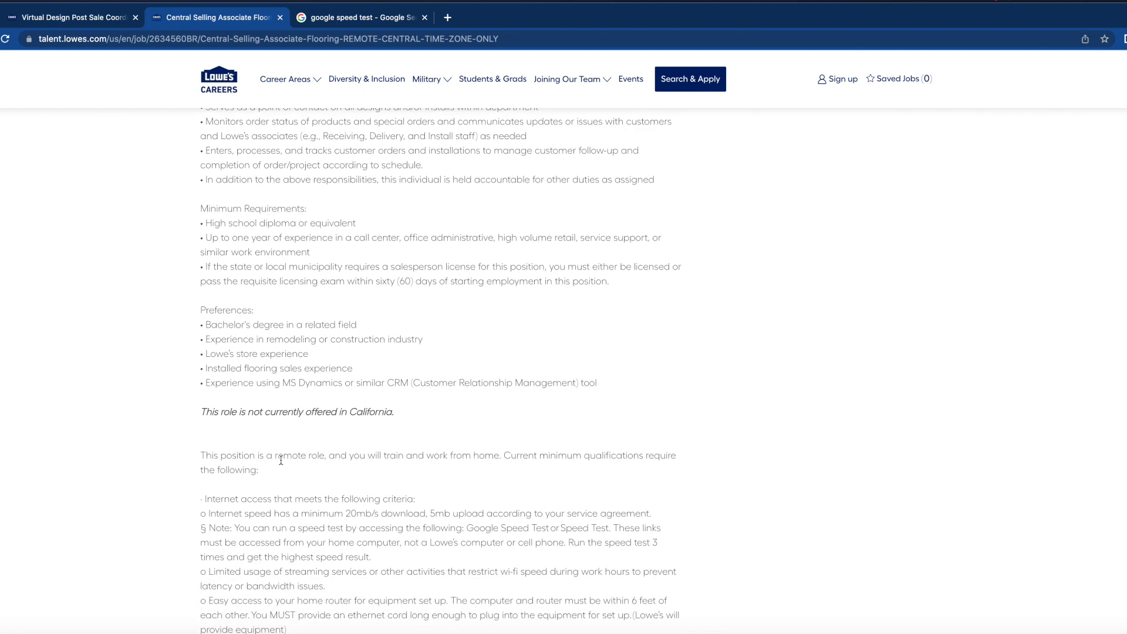
Scroll to the bottom for the remote-work internet and equipment criteria and the EEO Statement.
scroll("down", 3)
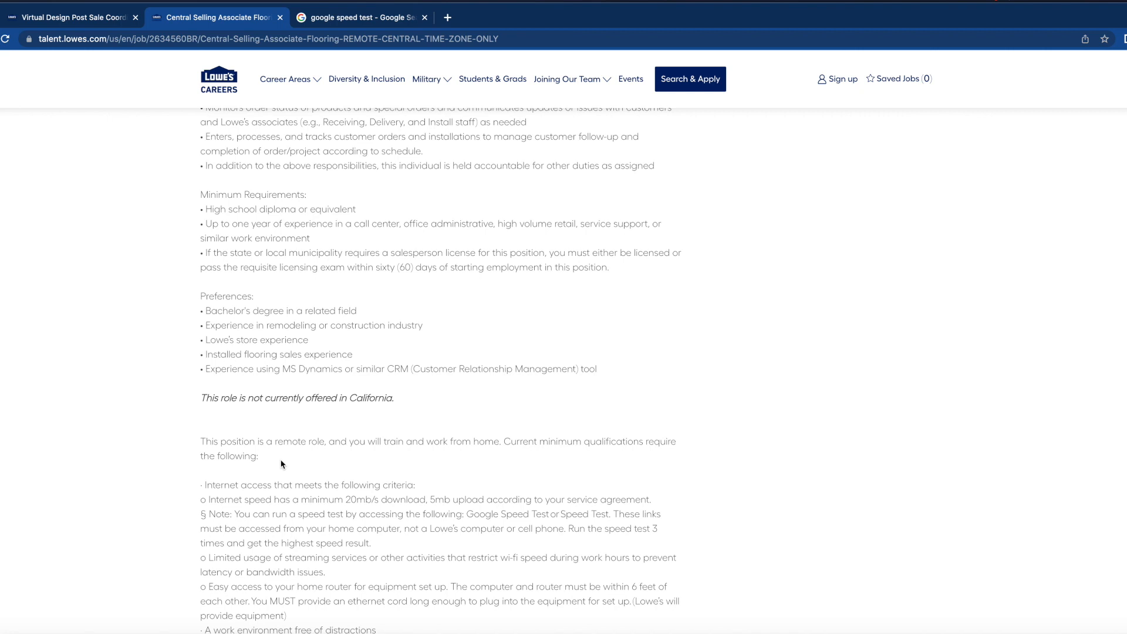
scroll("down", 3)
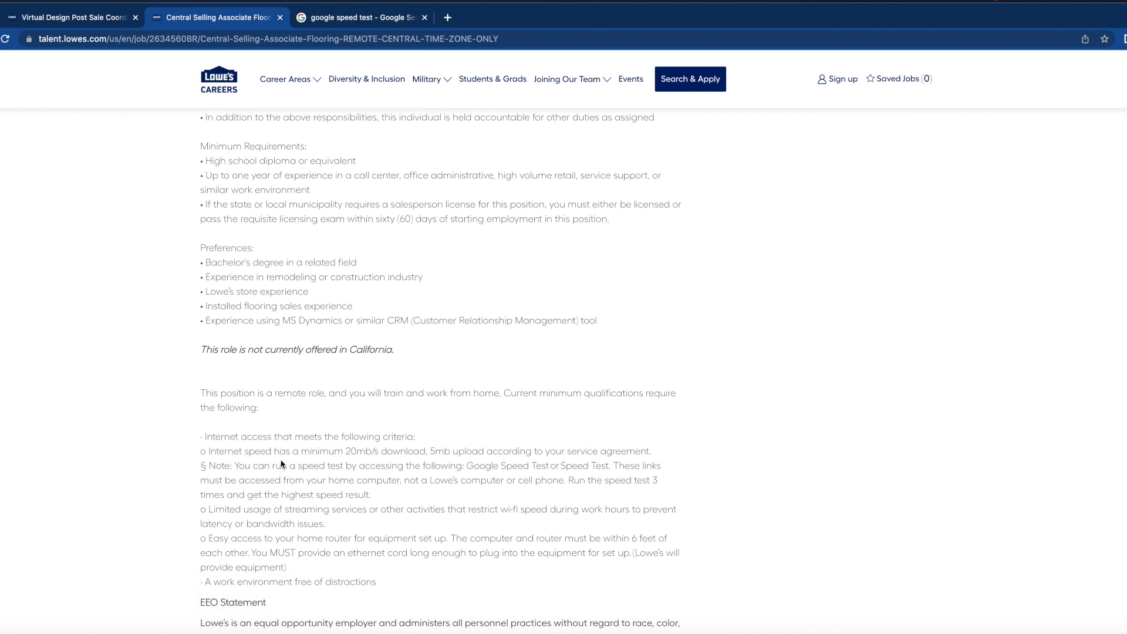
scroll("down", 3)
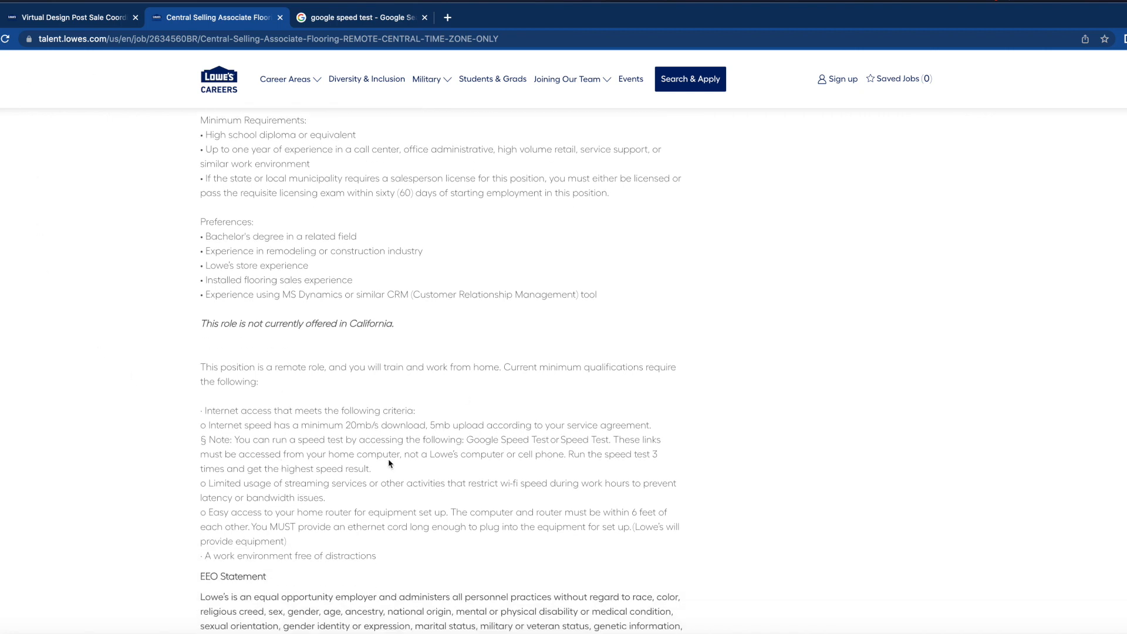
mouse_move(407, 460)
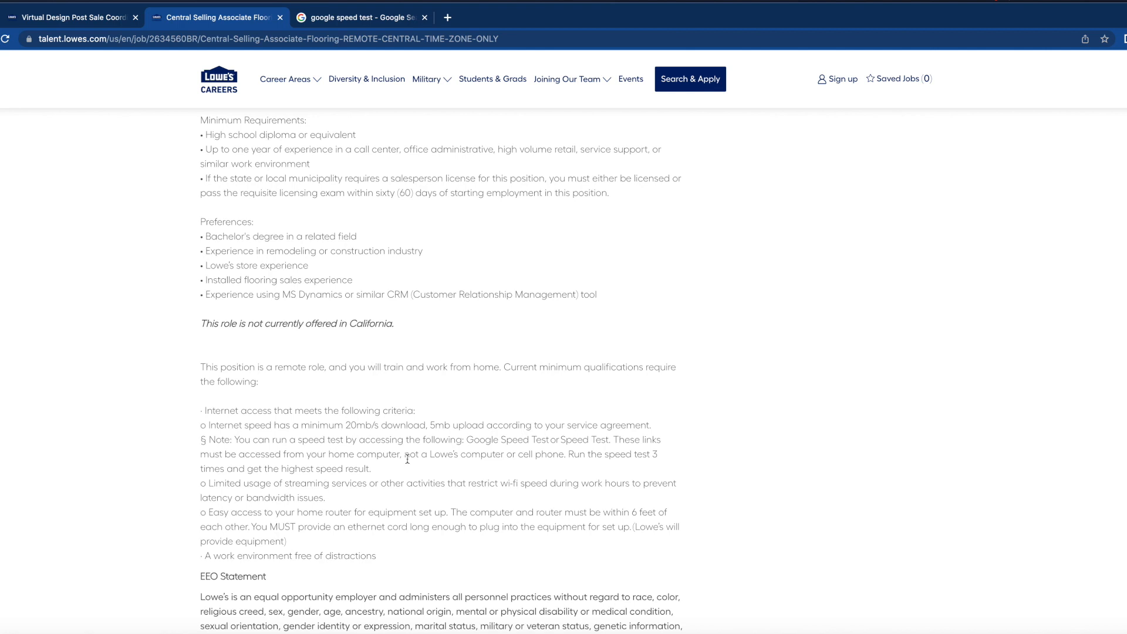
mouse_move(370, 438)
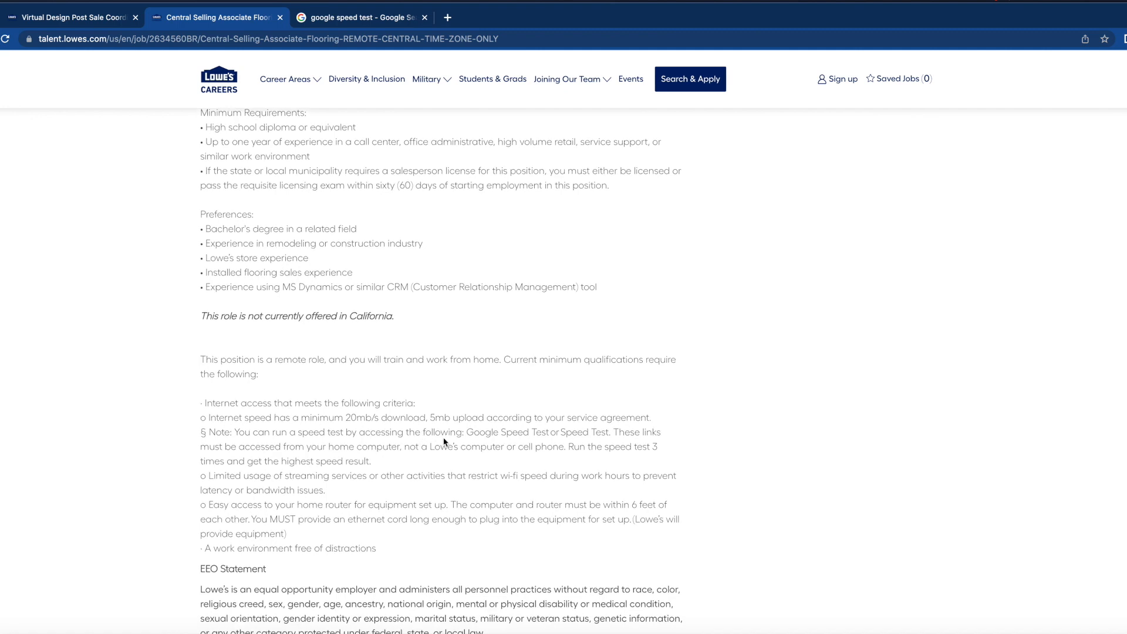
scroll("down", 3)
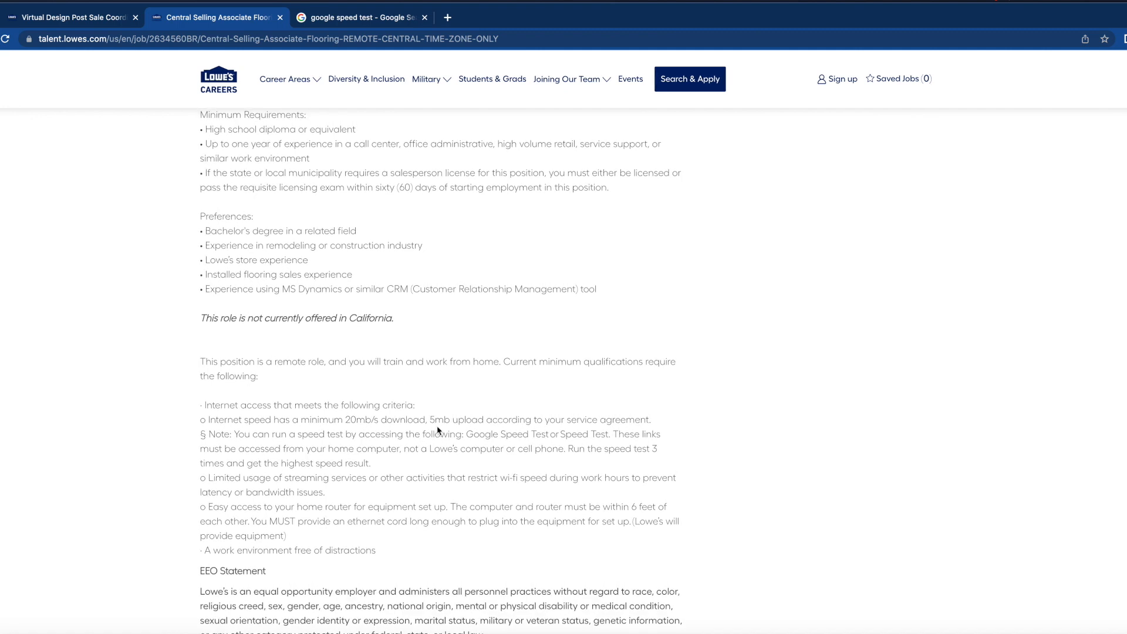
scroll("down", 3)
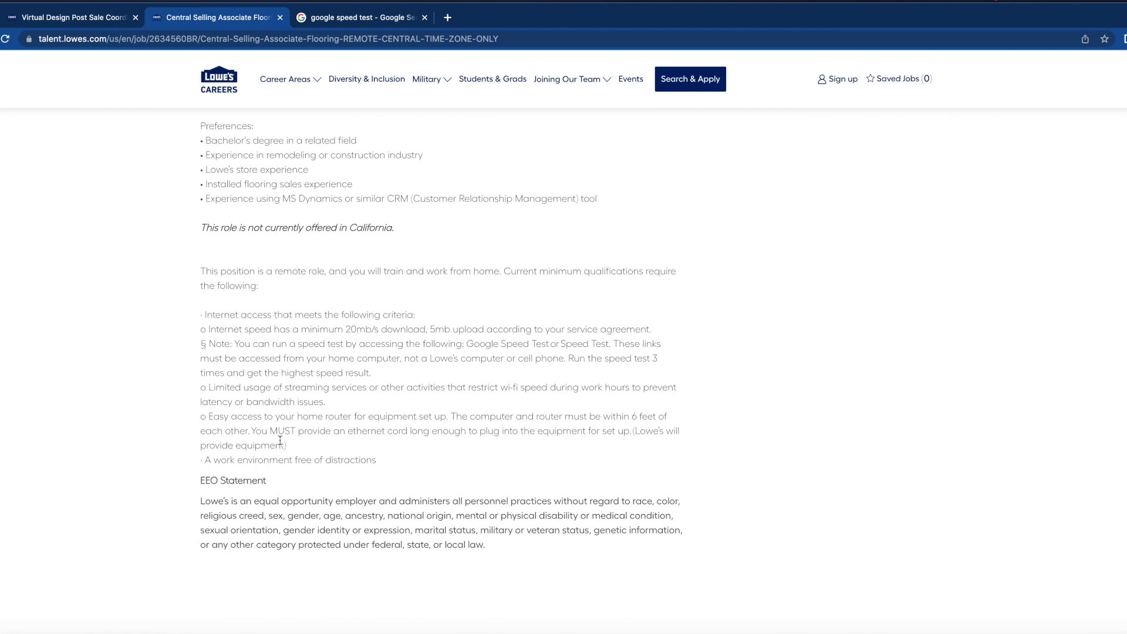
mouse_move(40, 242)
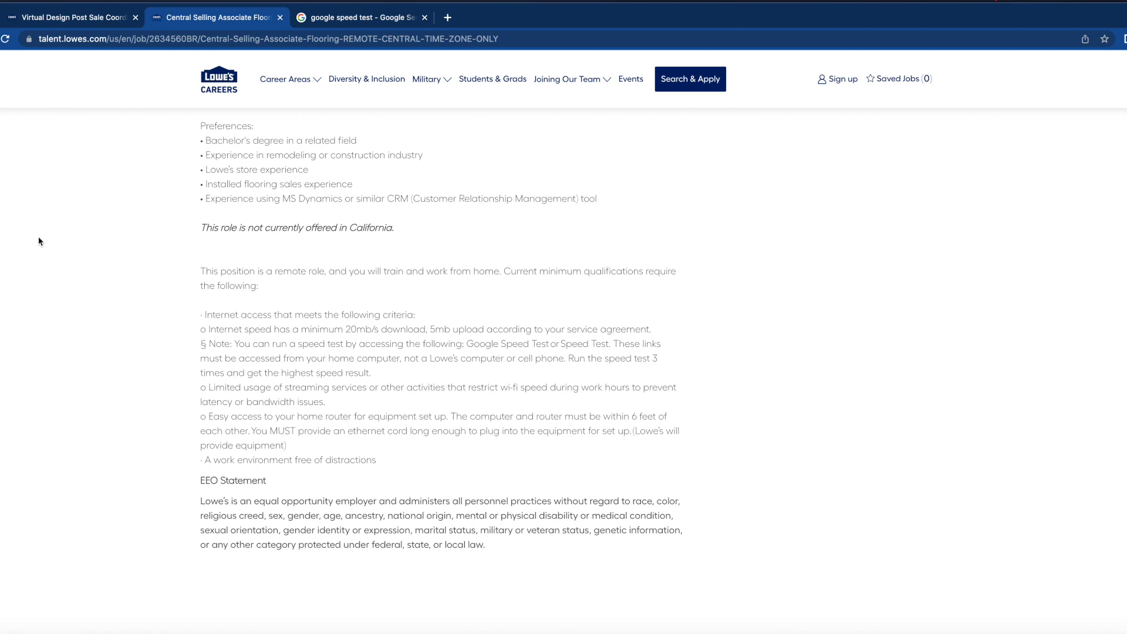